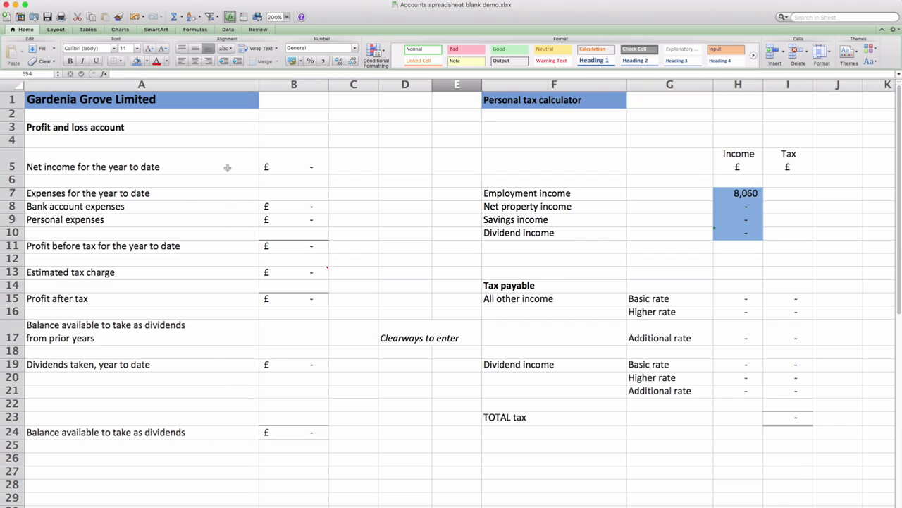
Step: Review the Summary formulas for net income, expenses, tax charge, profit after tax and dividend balance
click(294, 167)
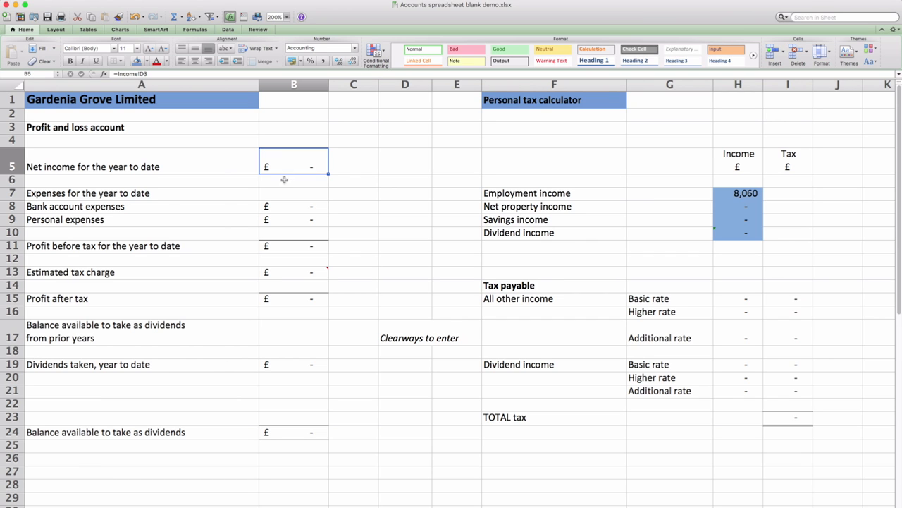
click(294, 219)
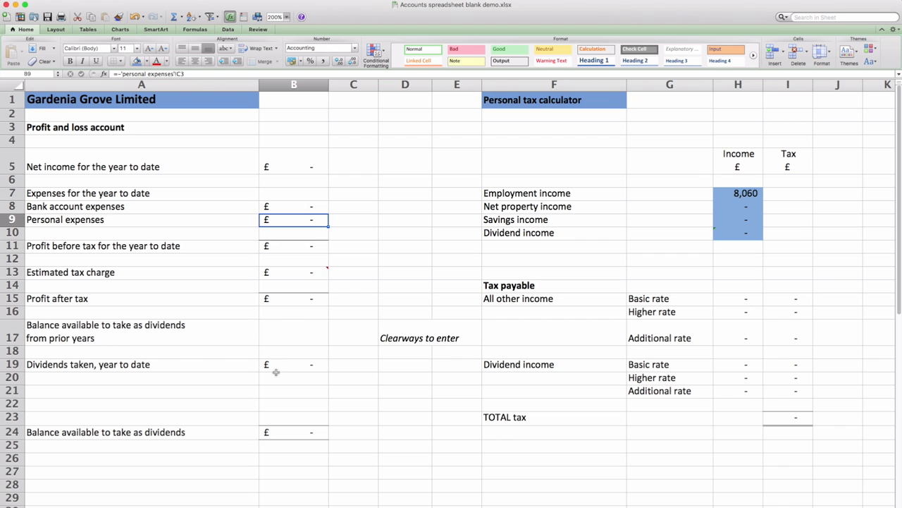
mouse_move(280, 386)
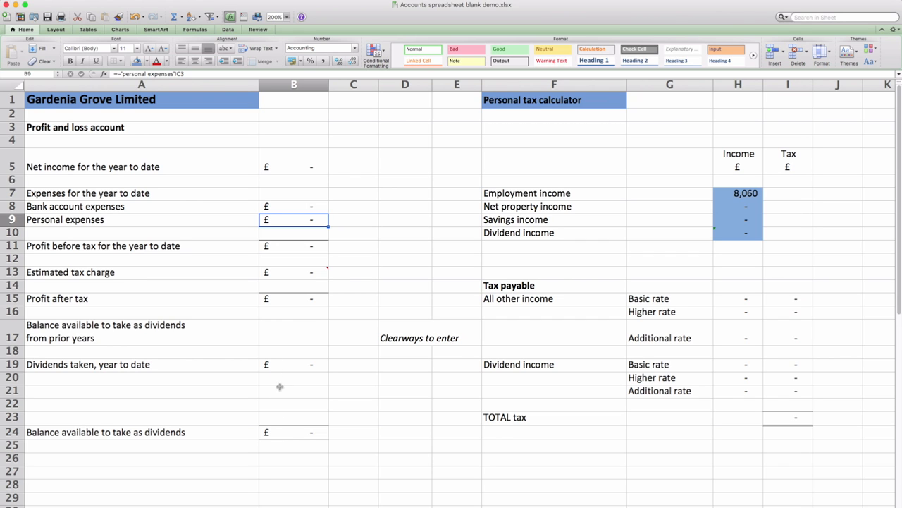
mouse_move(317, 157)
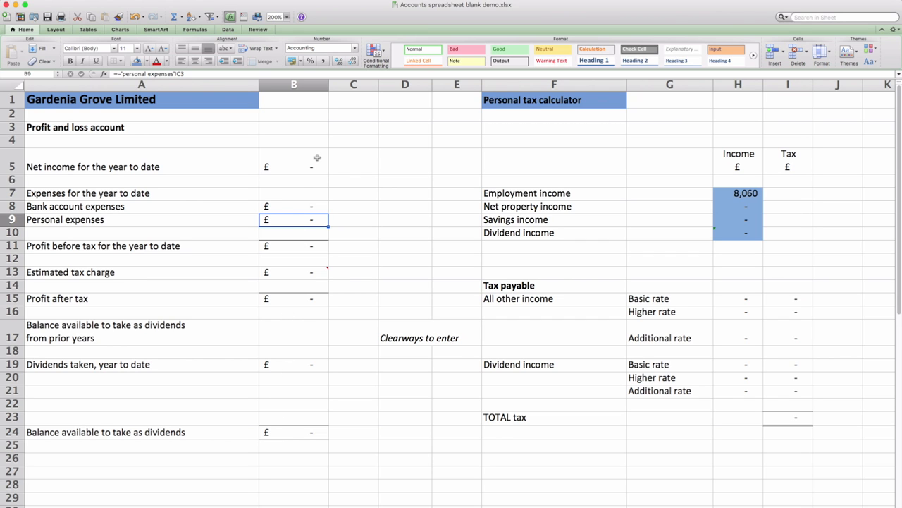
mouse_move(288, 157)
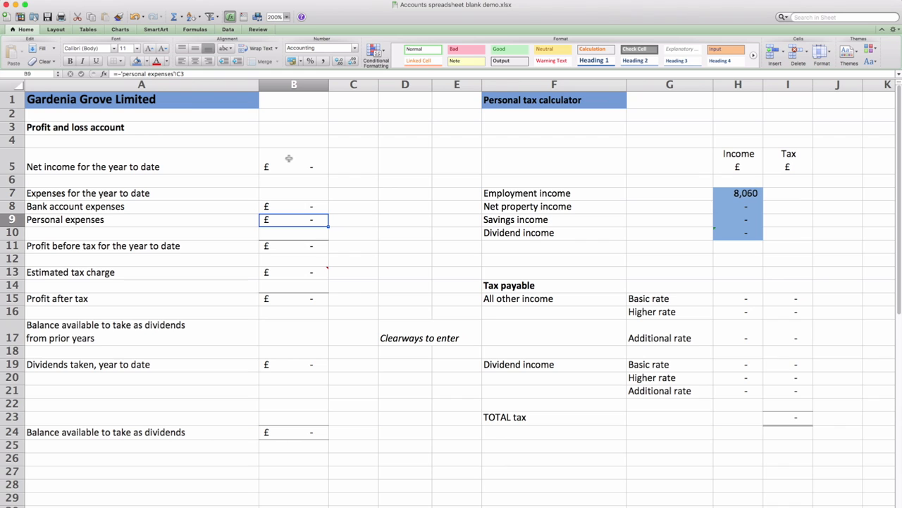
click(294, 166)
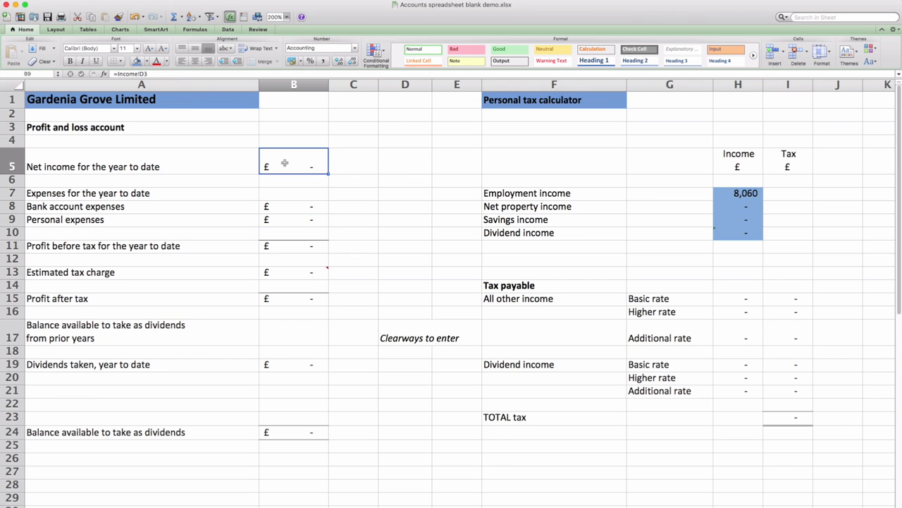
mouse_move(168, 164)
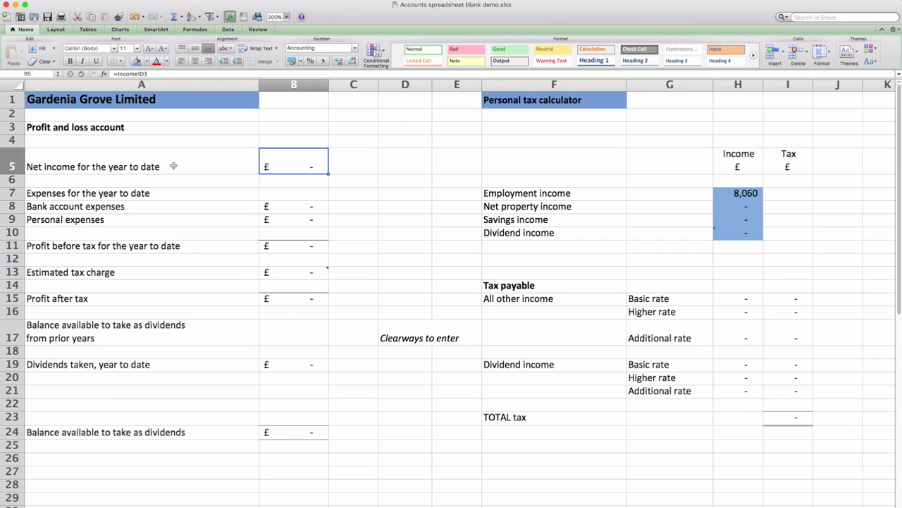
mouse_move(165, 195)
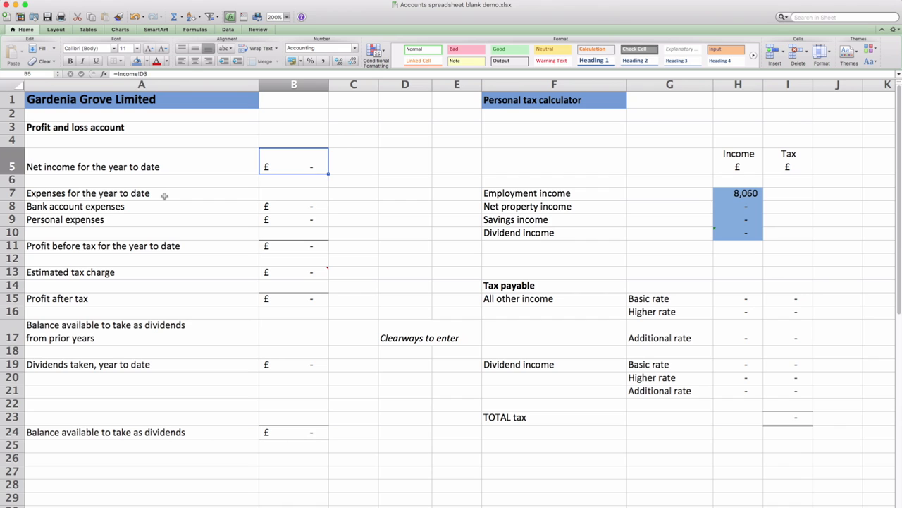
click(141, 192)
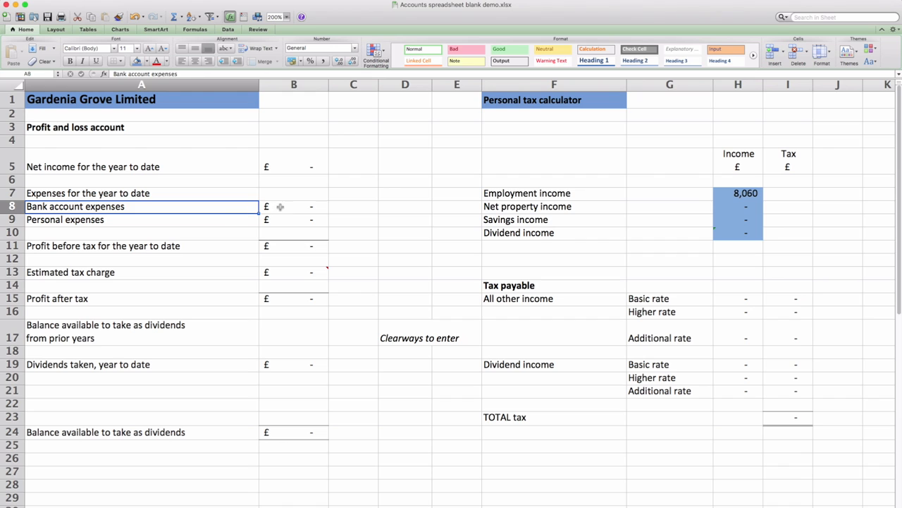
click(293, 206)
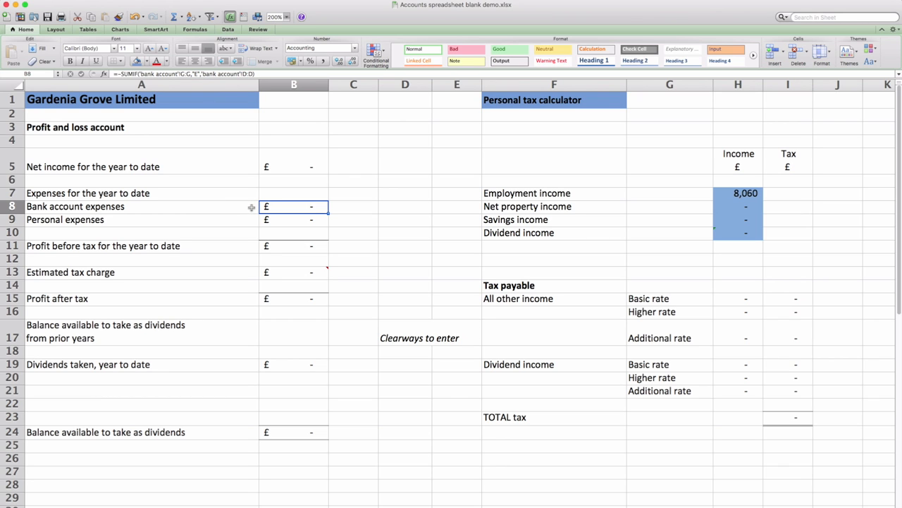
click(294, 219)
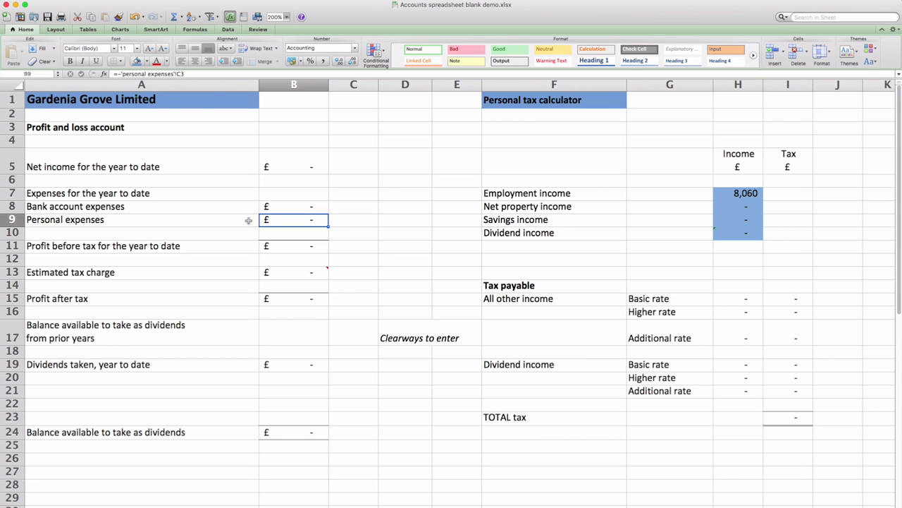
mouse_move(232, 245)
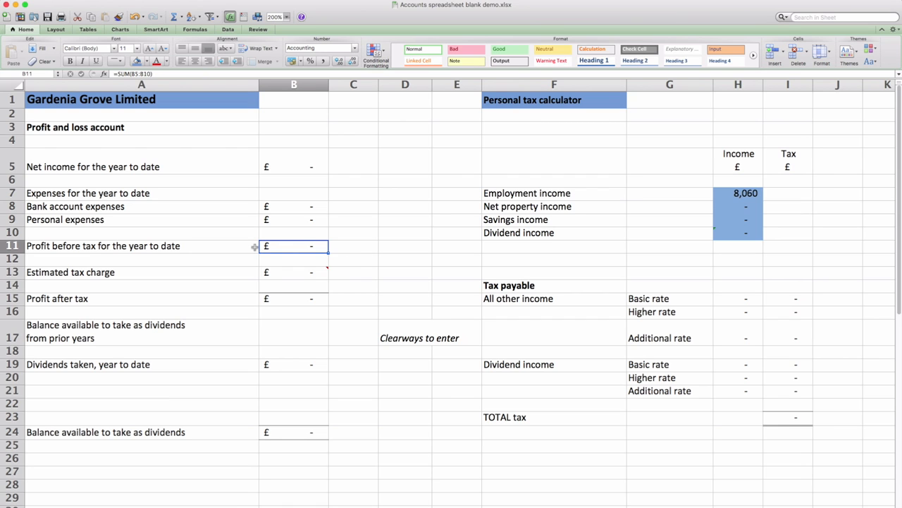
mouse_move(131, 275)
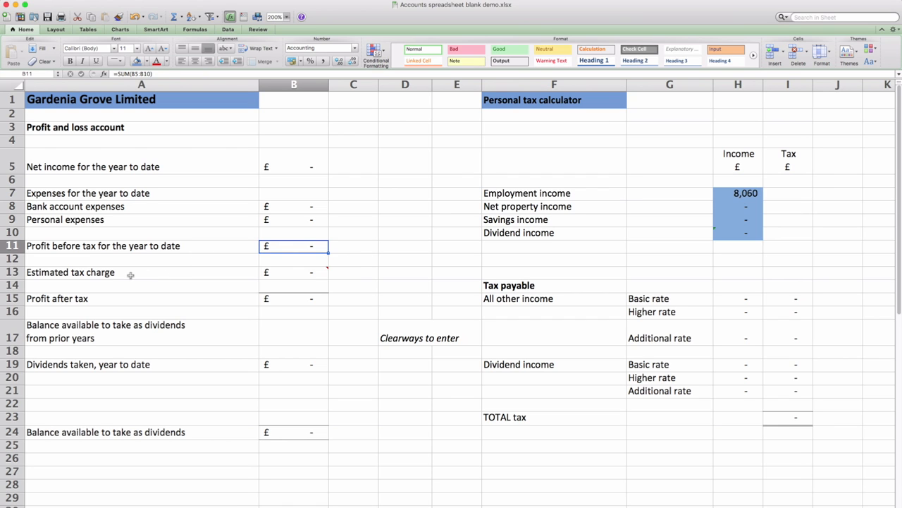
click(294, 271)
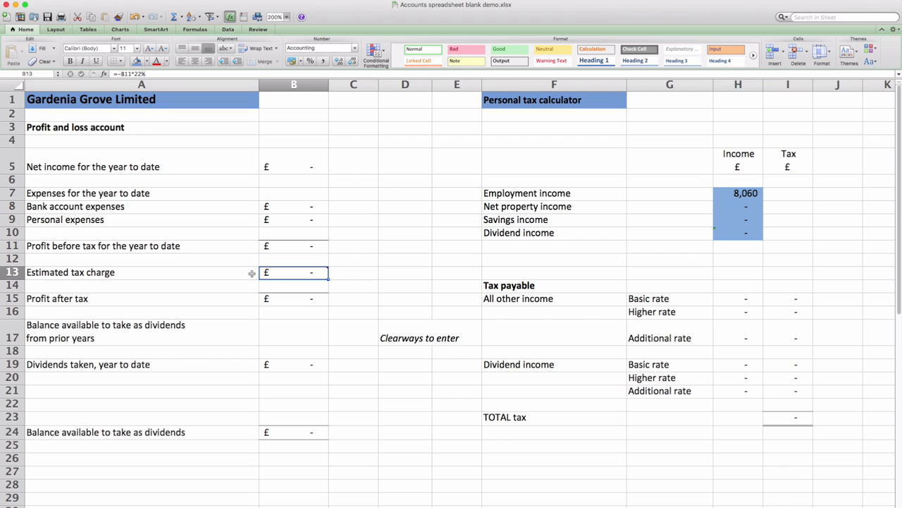
mouse_move(221, 273)
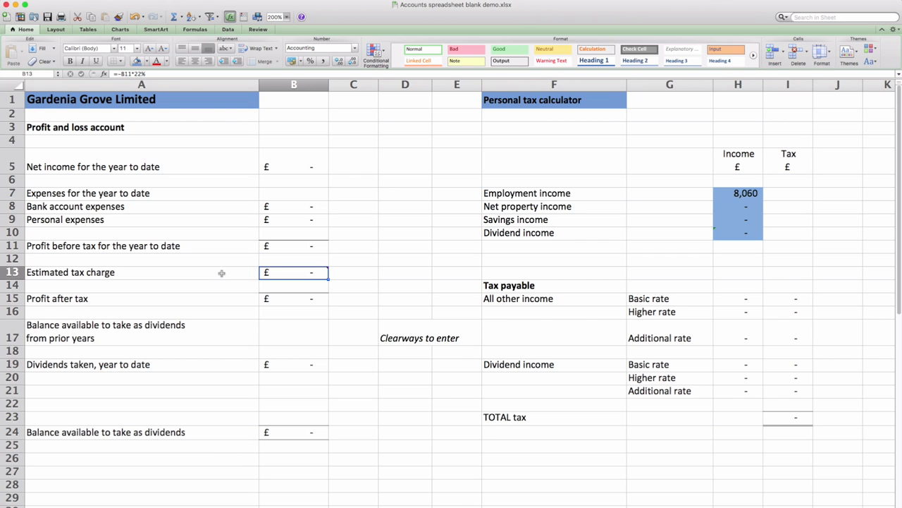
mouse_move(114, 305)
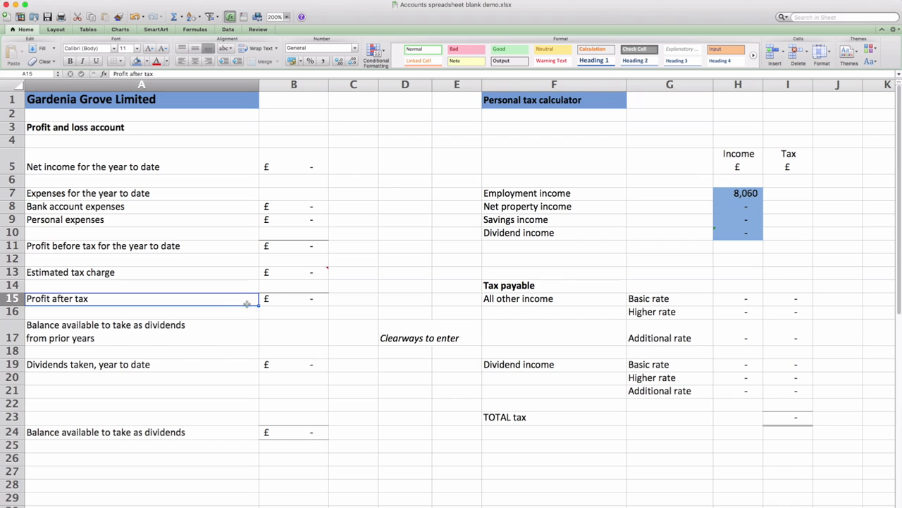
click(293, 298)
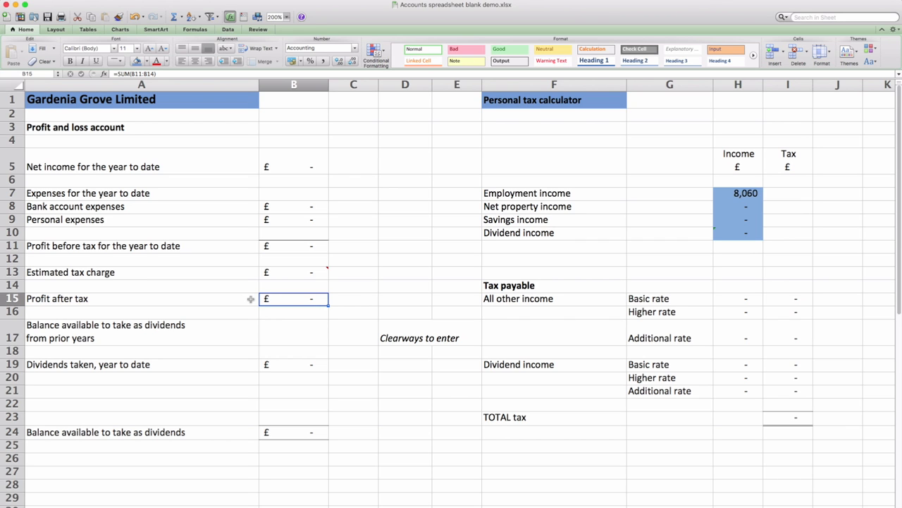
mouse_move(248, 299)
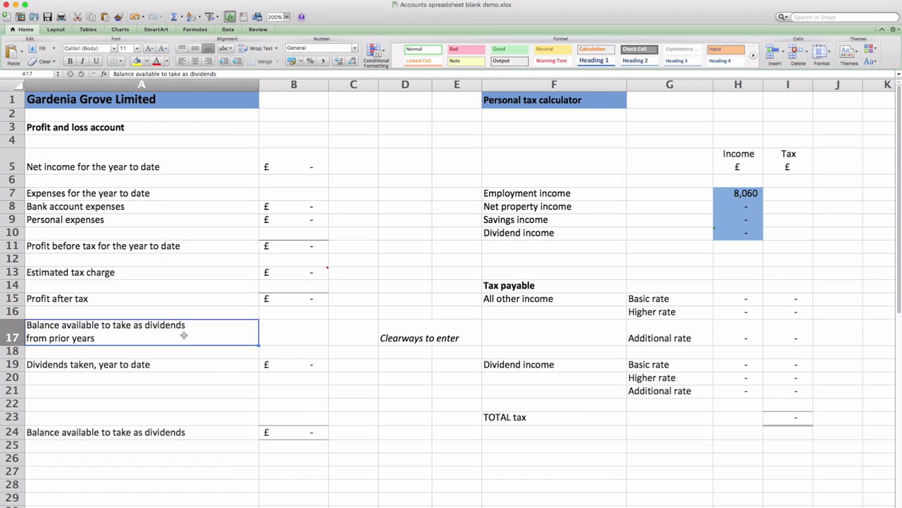
mouse_move(208, 335)
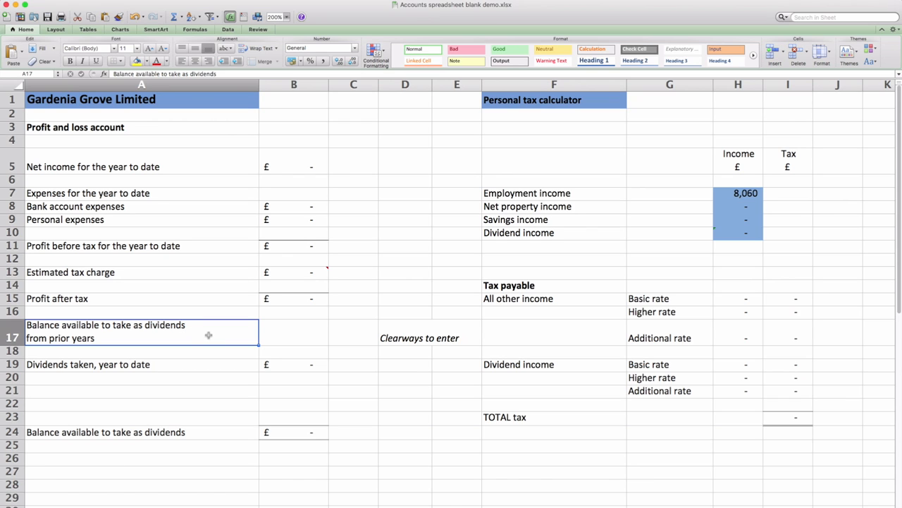
mouse_move(214, 362)
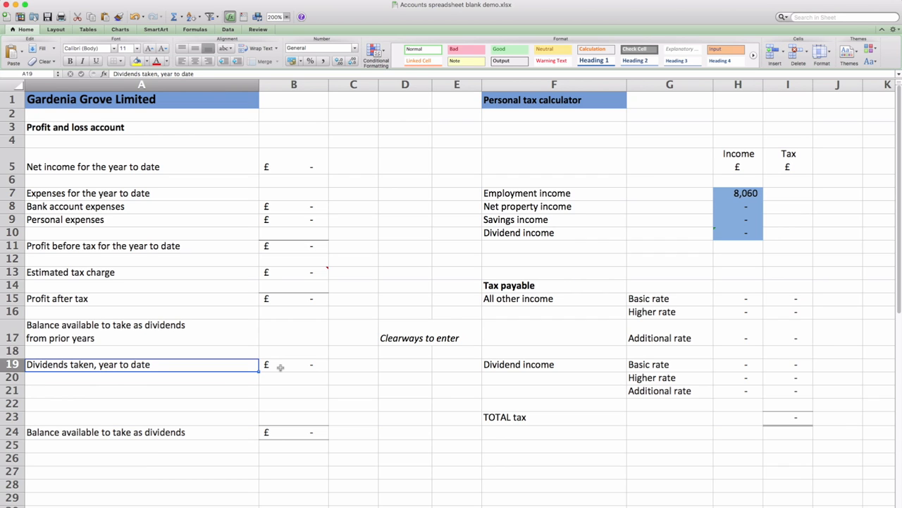
click(141, 432)
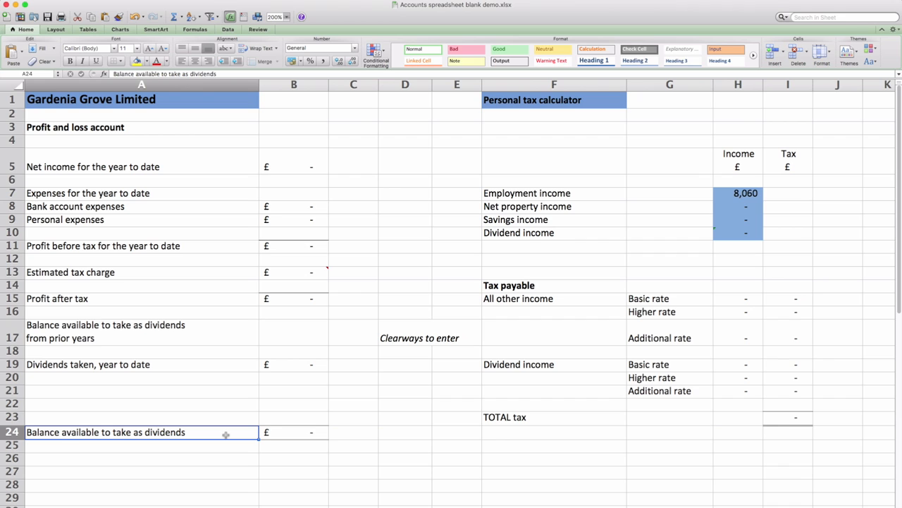
mouse_move(205, 464)
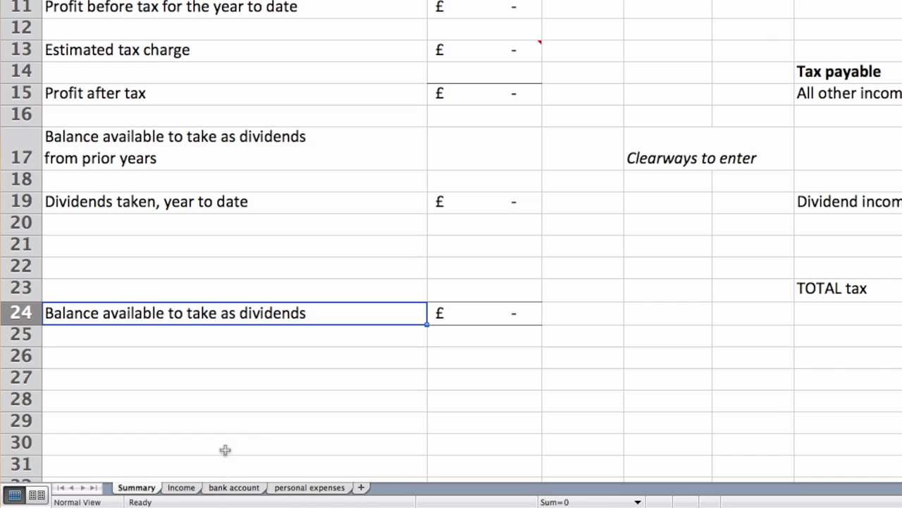
mouse_move(190, 493)
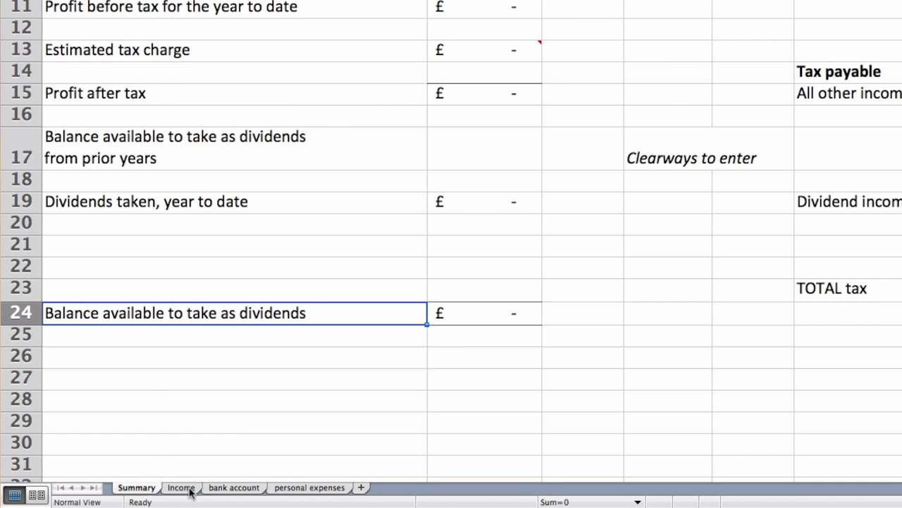
Step: Enter invoice 1 on the Income sheet: 21/03/20, customer ABD, £5,000 ex-VAT
click(181, 487)
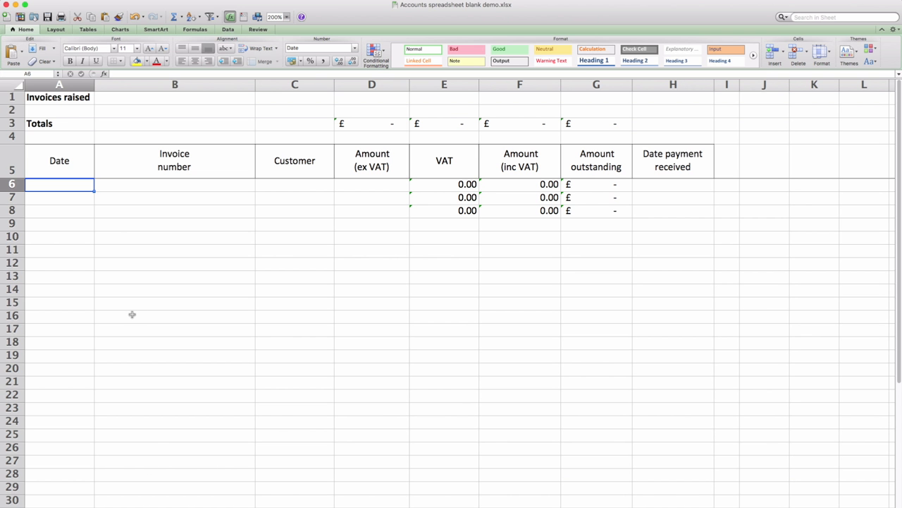
mouse_move(278, 209)
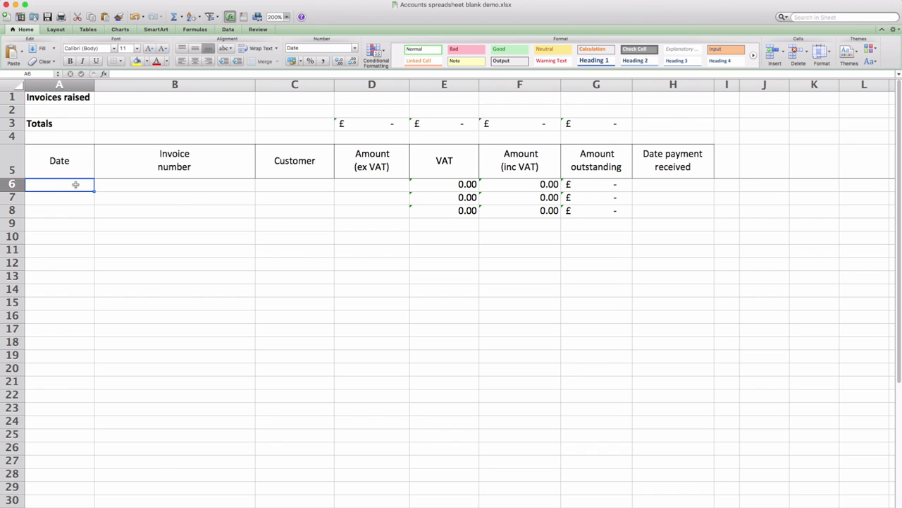
text(21/03/20)
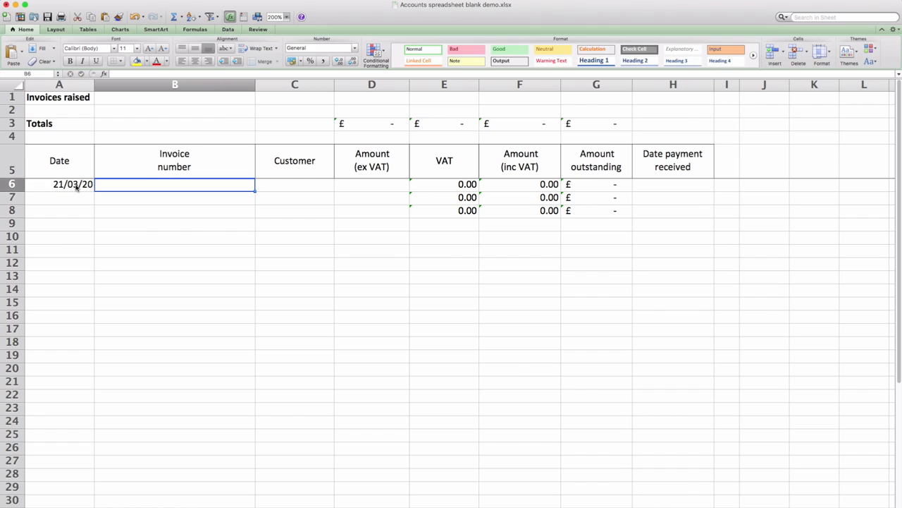
text(1)
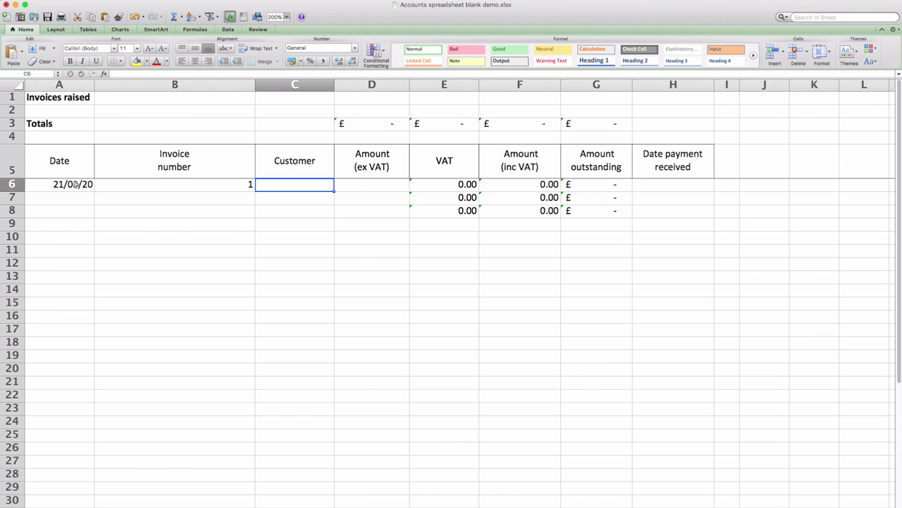
text(ABD)
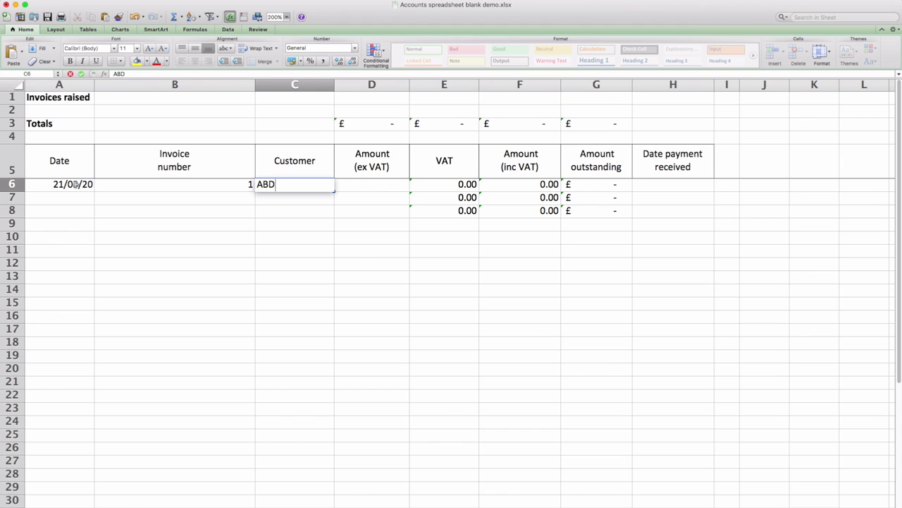
key(Tab)
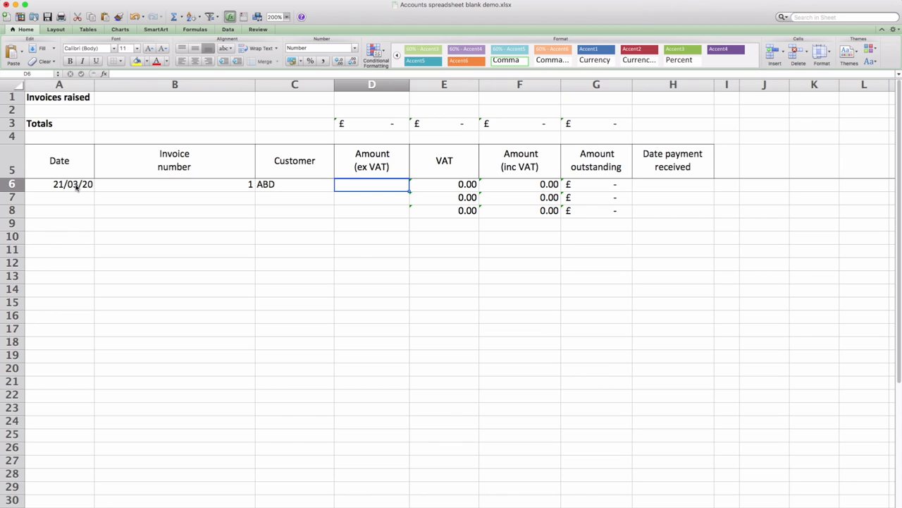
text(5000)
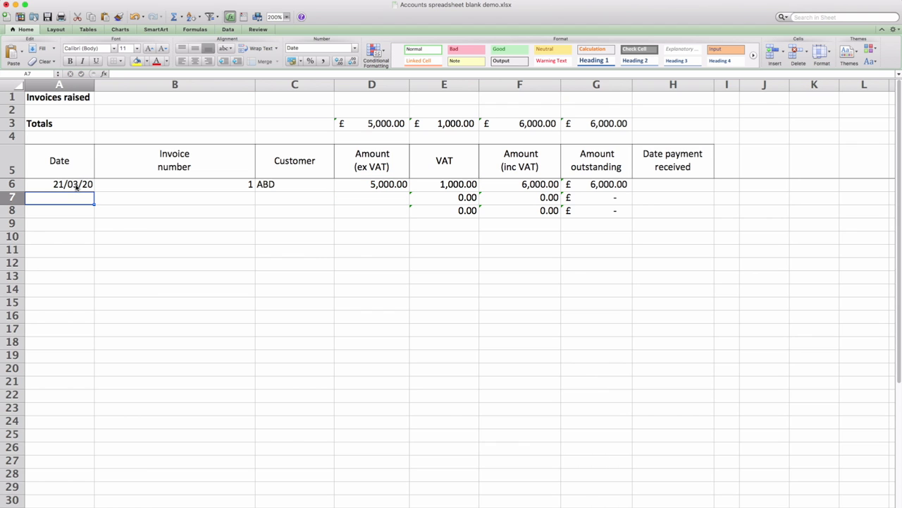
mouse_move(522, 128)
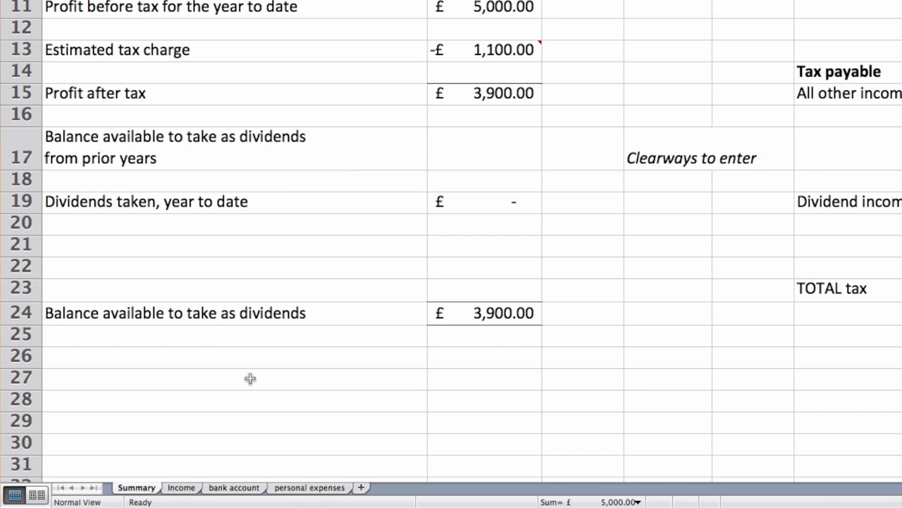
click(180, 487)
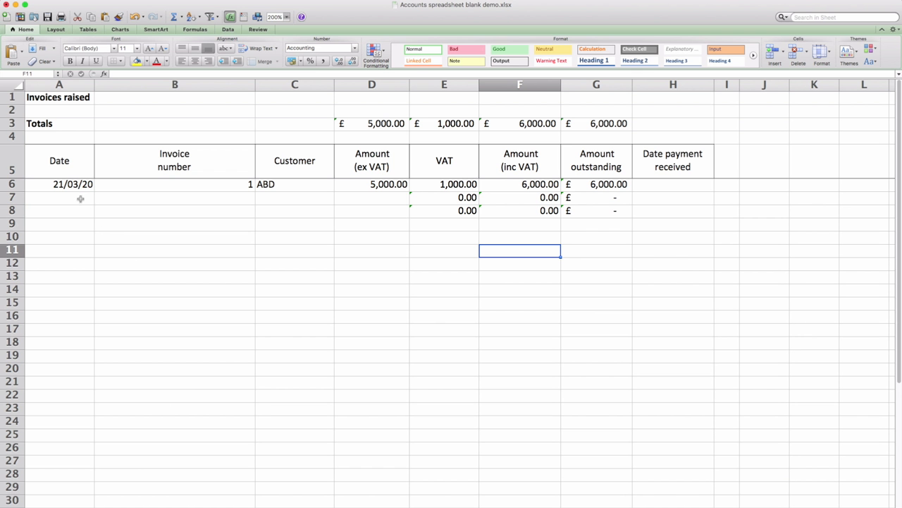
click(59, 197)
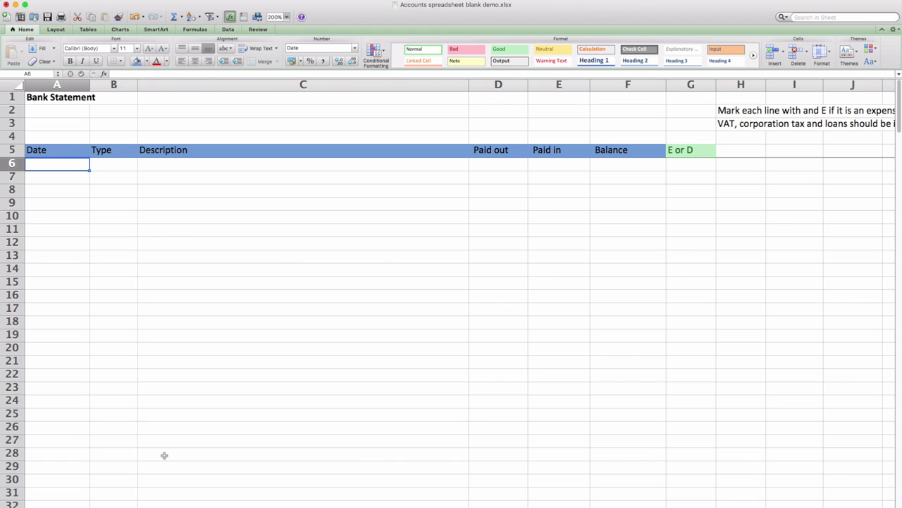
mouse_move(502, 184)
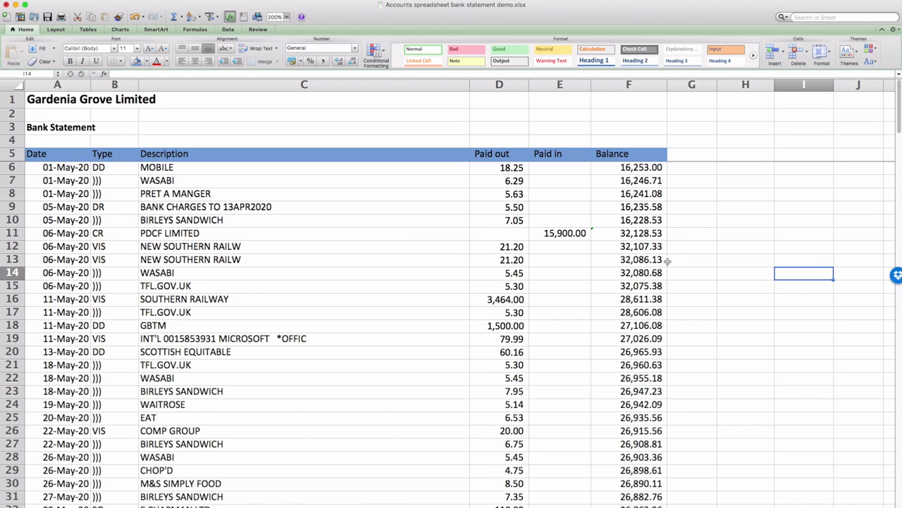
mouse_move(660, 220)
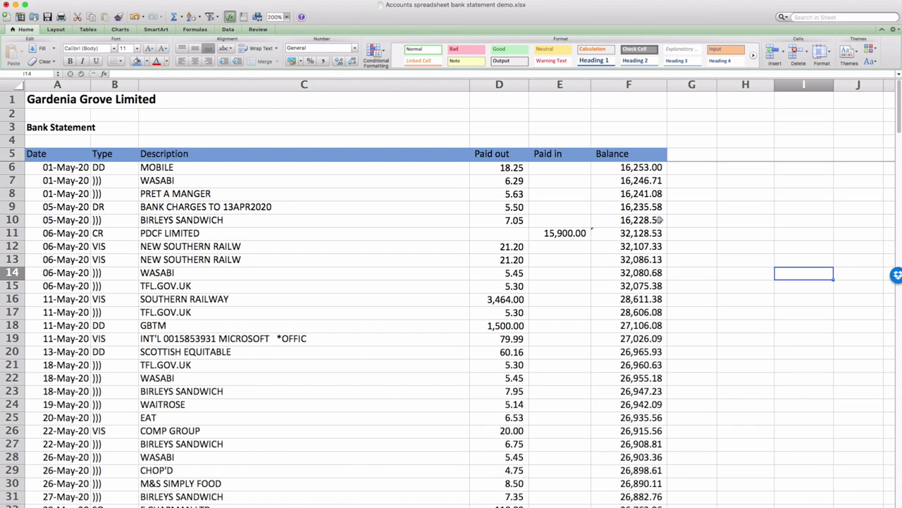
mouse_move(829, 219)
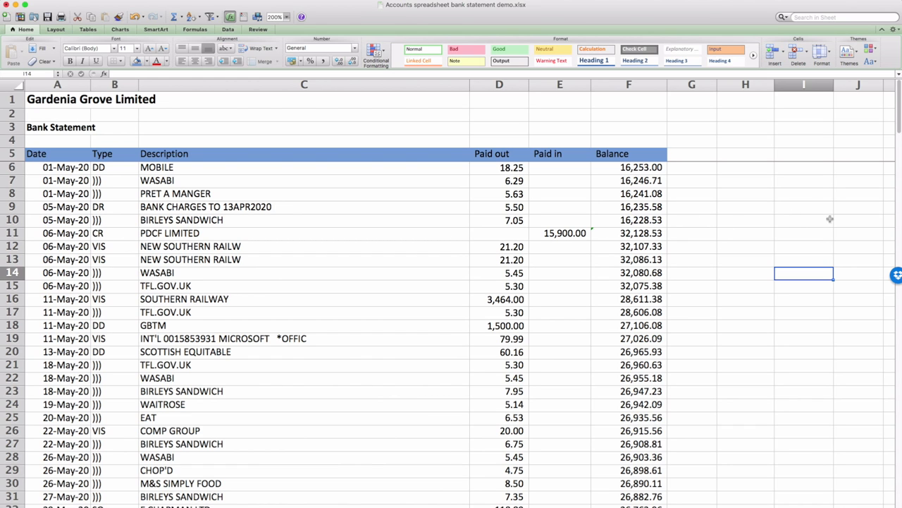
mouse_move(505, 238)
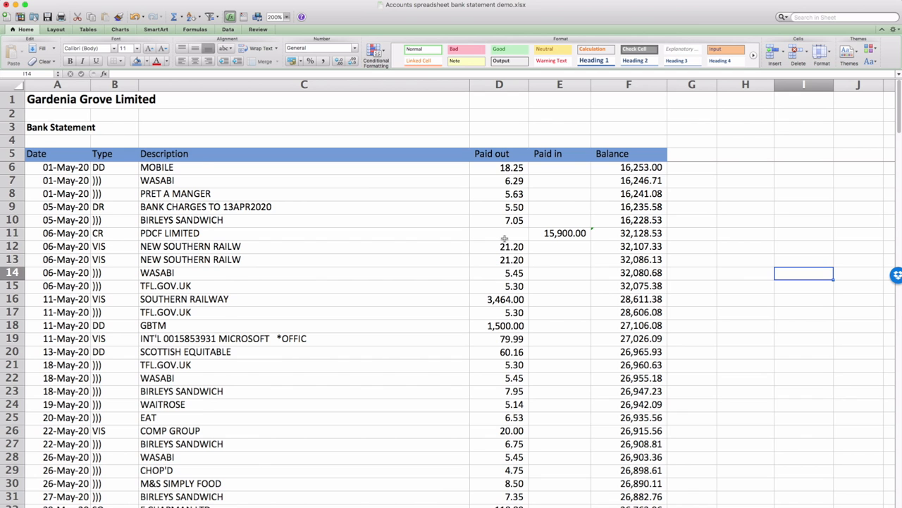
Step: Scroll through the May and June transactions in the bank statement demo workbook
scroll(down, 3)
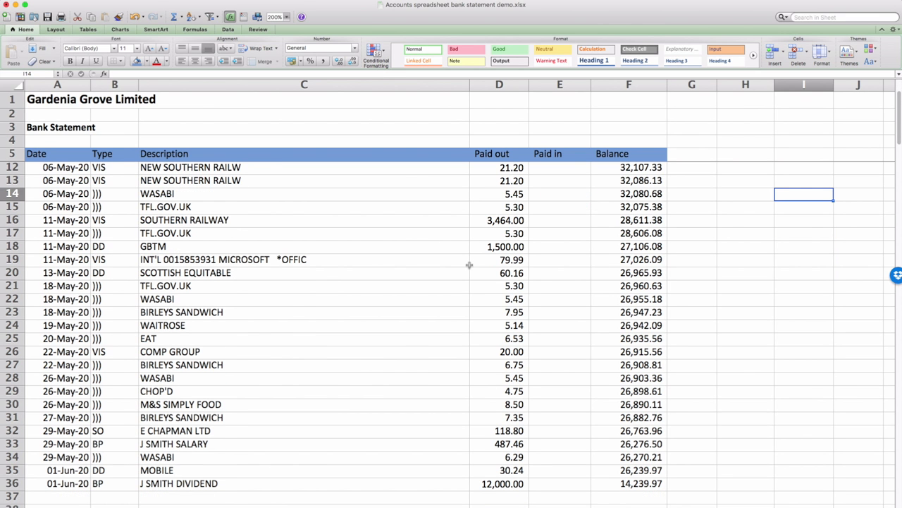
mouse_move(340, 265)
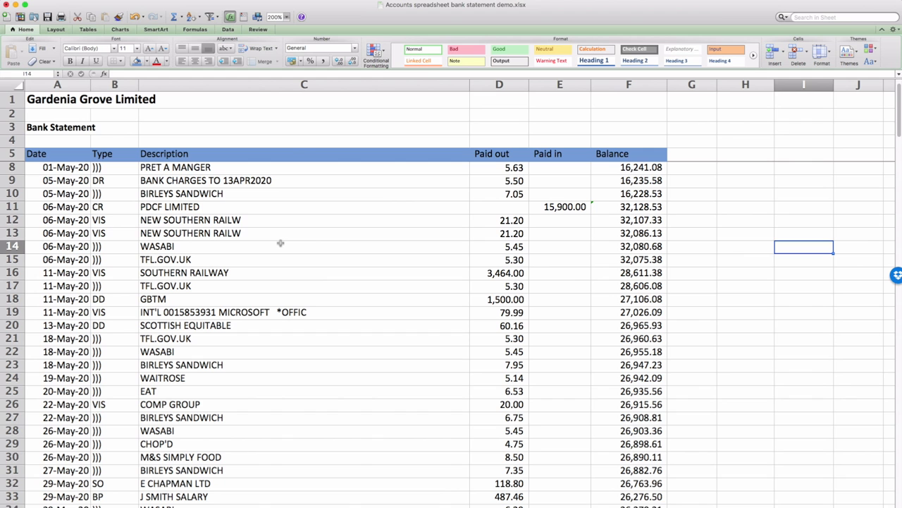
scroll(down, 3)
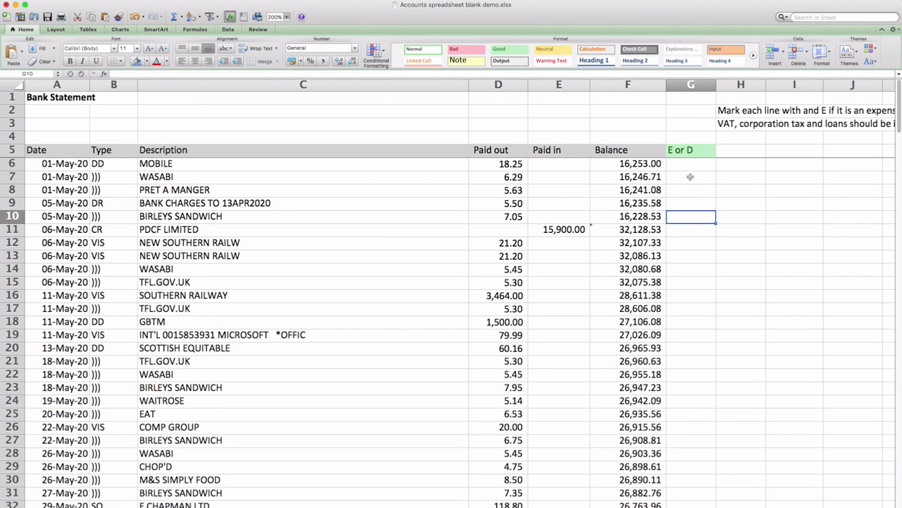
Step: Tag the expense transactions E in column G and the dividend payment D
click(691, 163)
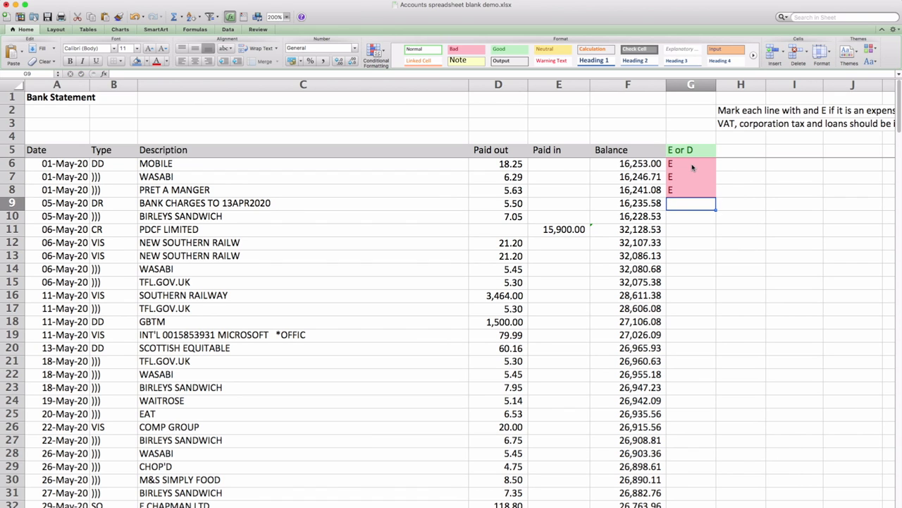
text(E)
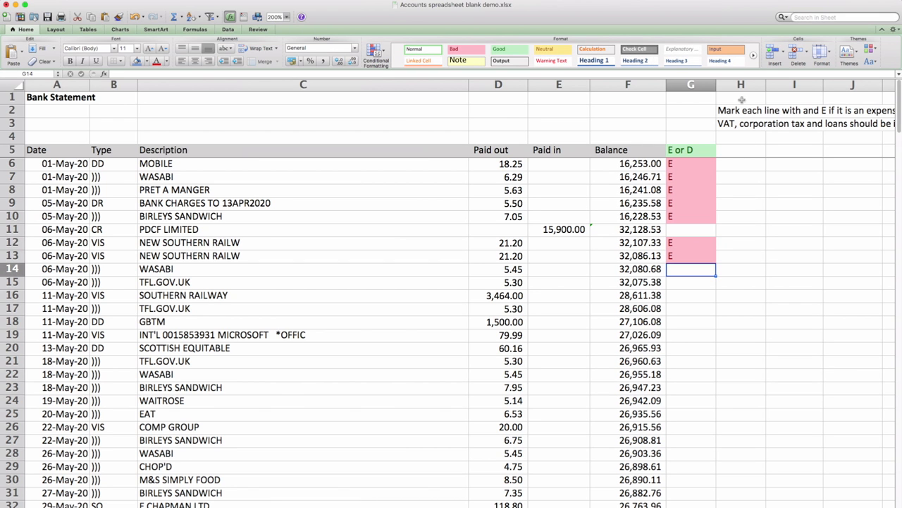
scroll(down, 3)
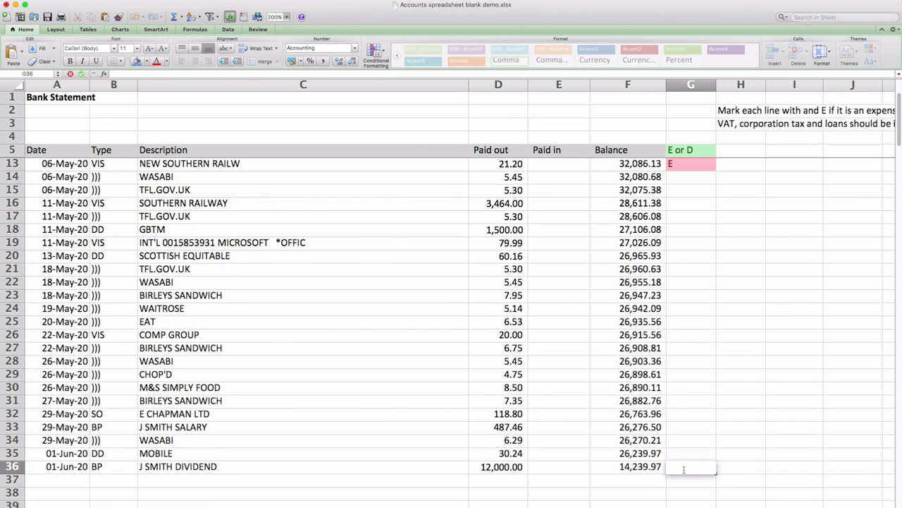
text(D)
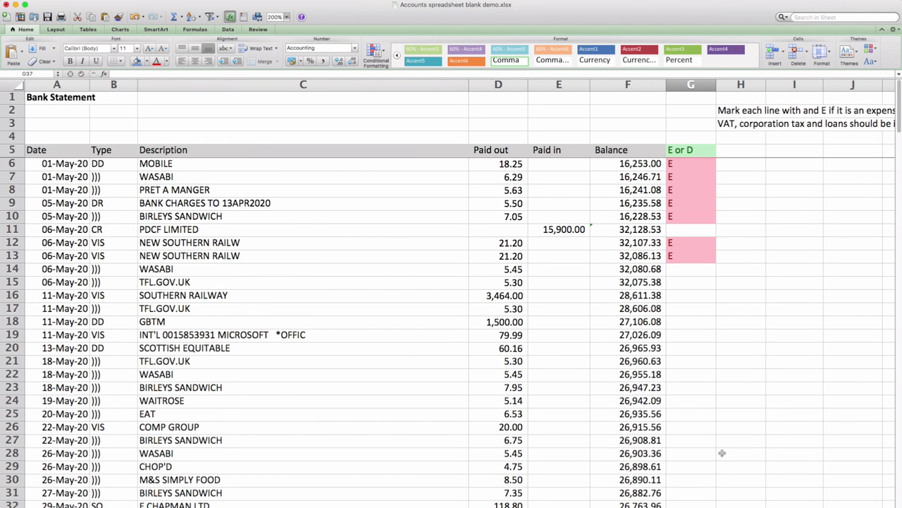
mouse_move(691, 421)
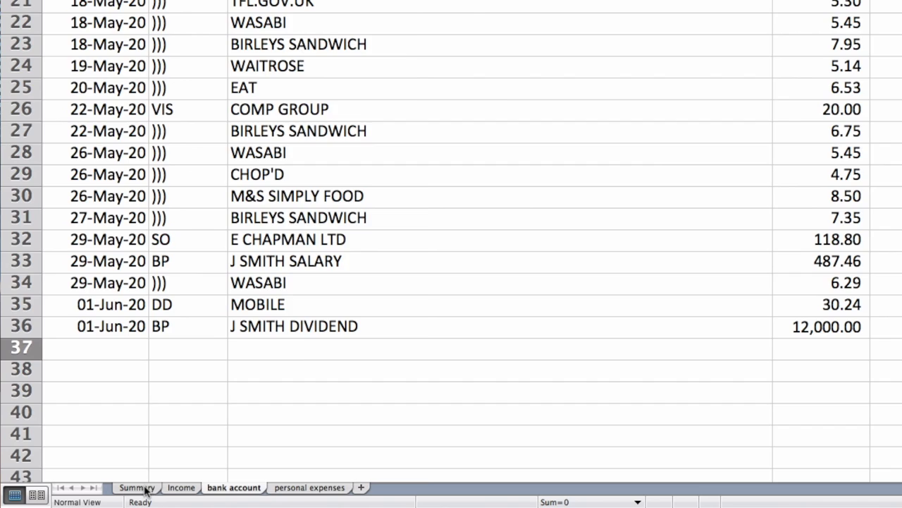
Step: Check Summary's £85.12 bank expenses, the tax-charge note and the £12,000 dividends-taken formula
click(136, 487)
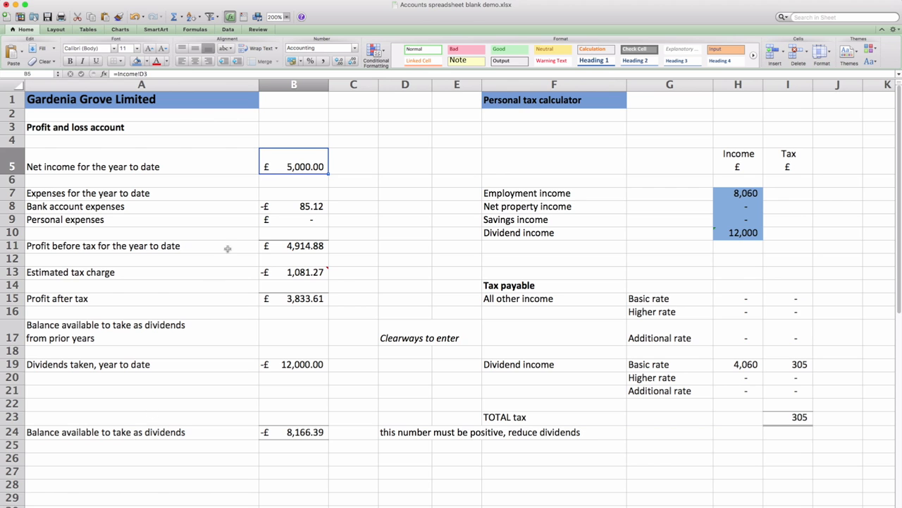
mouse_move(294, 206)
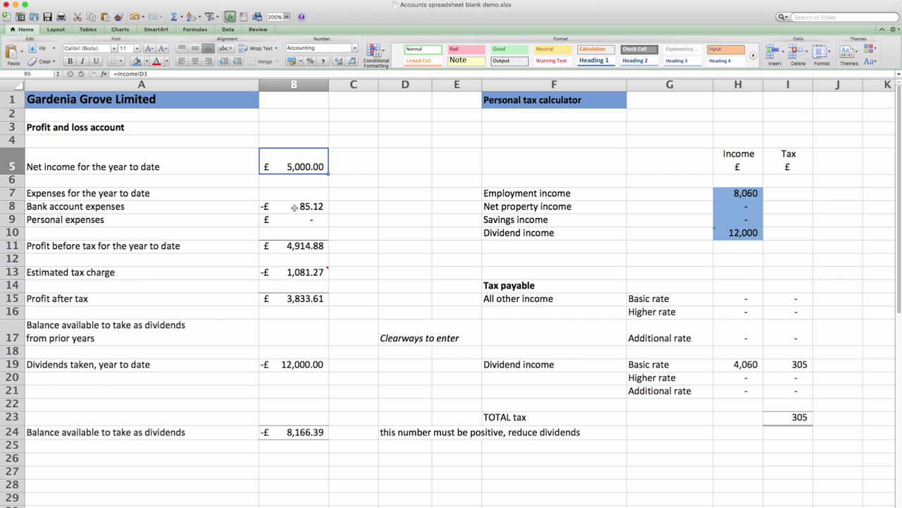
click(294, 206)
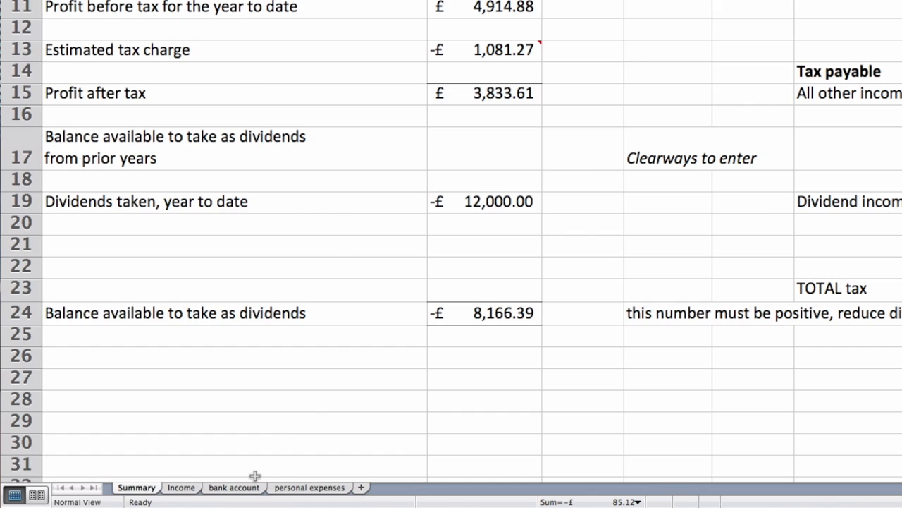
click(233, 487)
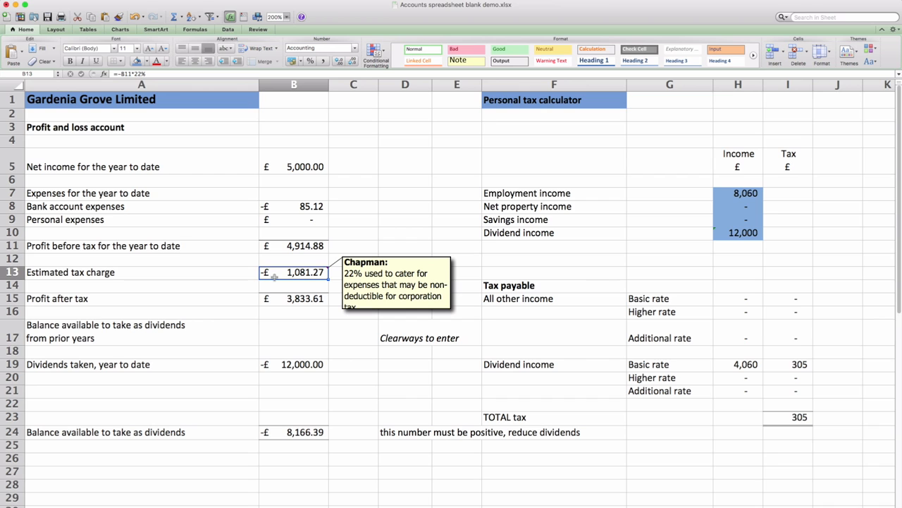
click(294, 364)
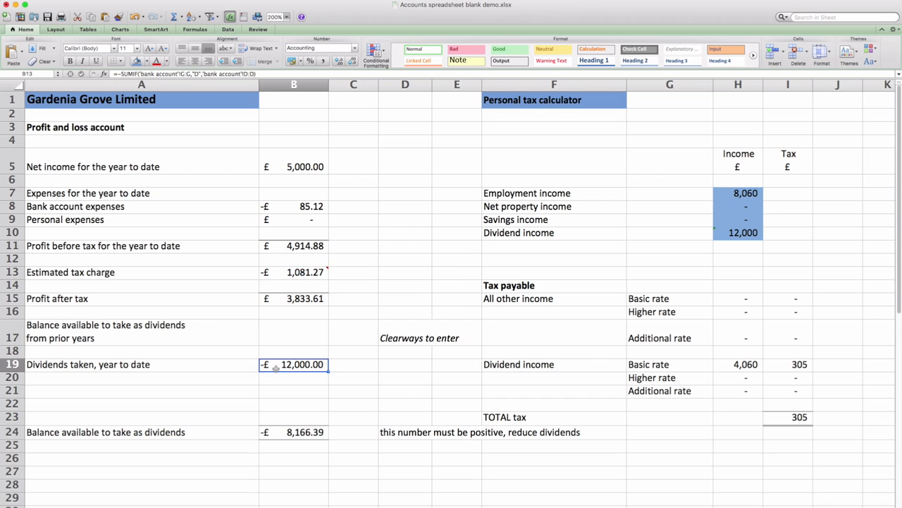
click(294, 364)
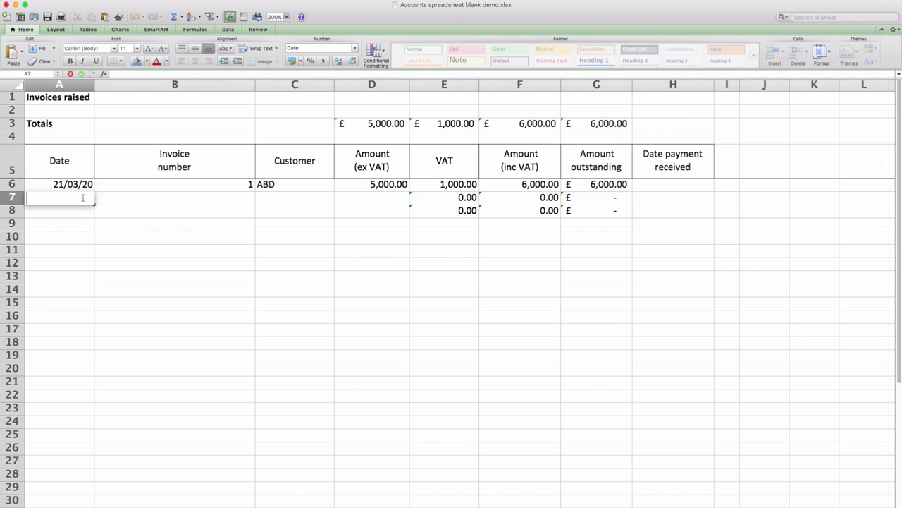
Step: Type the second invoice's date, 20/04/2, into row 7 of the Income sheet
text(20/04/2)
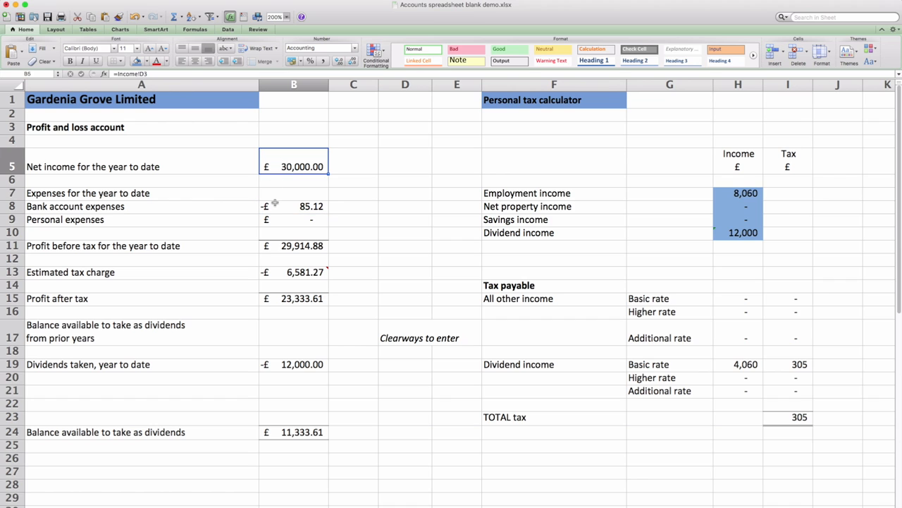
Step: Check the bank expenses, tax charge, profit after tax and dividend balance formulas, then open Personal Expenses
click(294, 206)
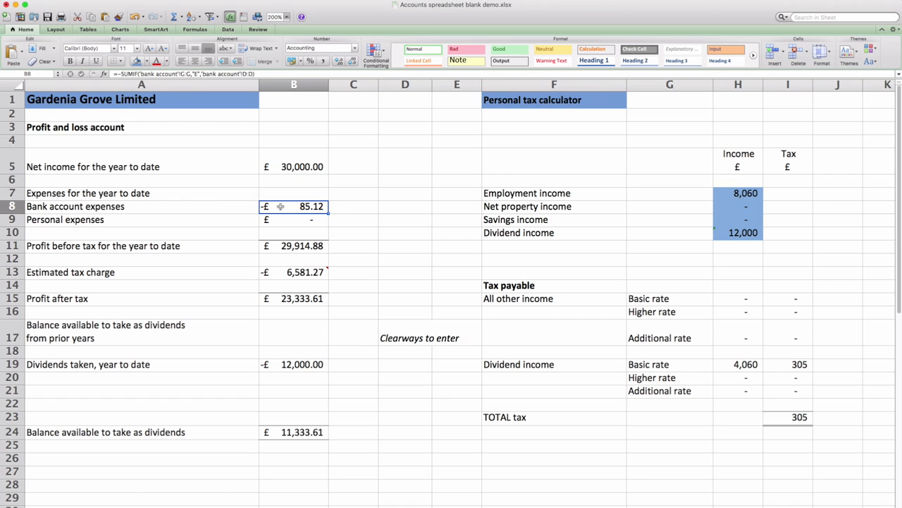
click(294, 272)
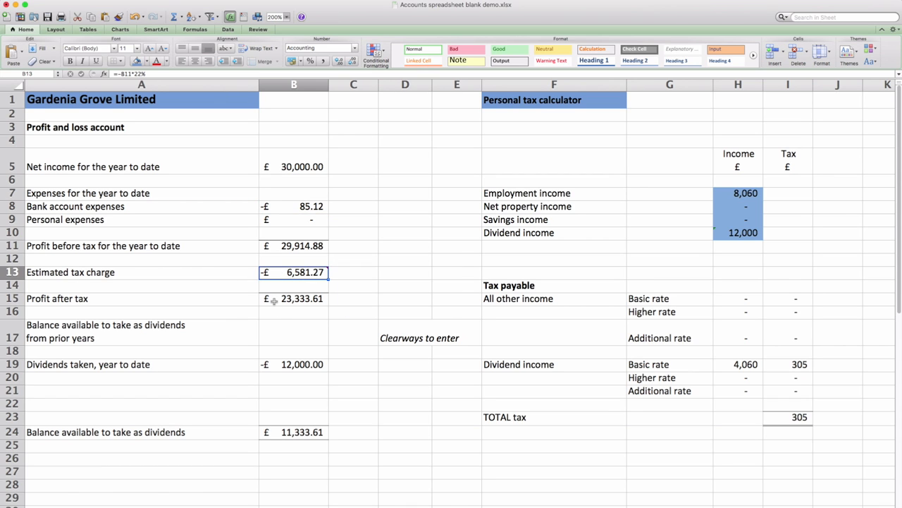
click(293, 299)
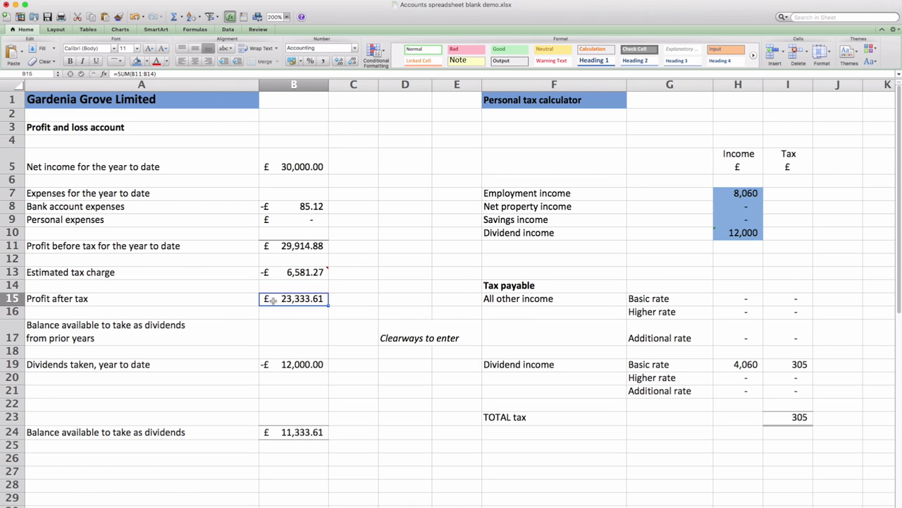
scroll(down, 3)
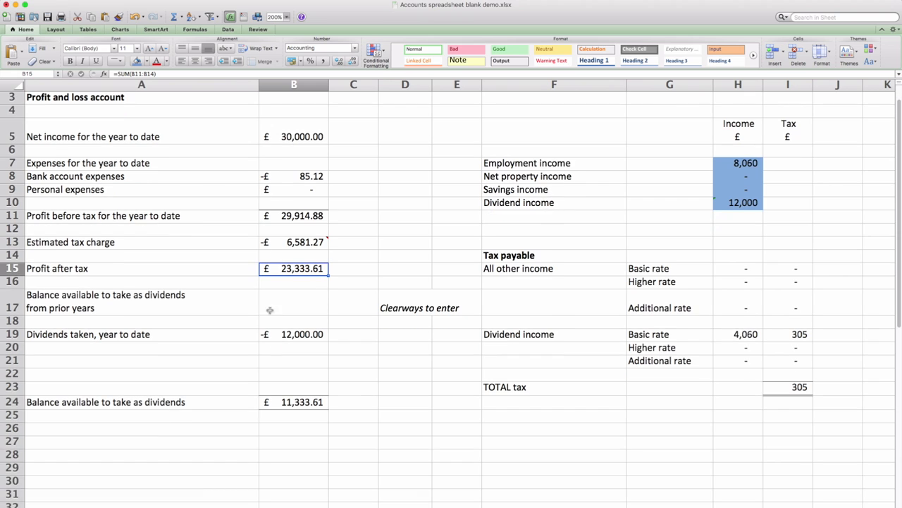
mouse_move(277, 402)
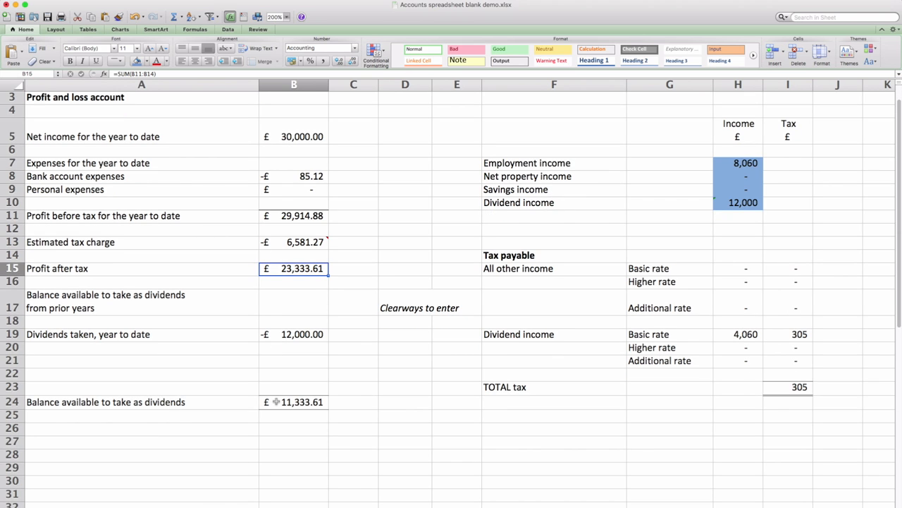
click(293, 402)
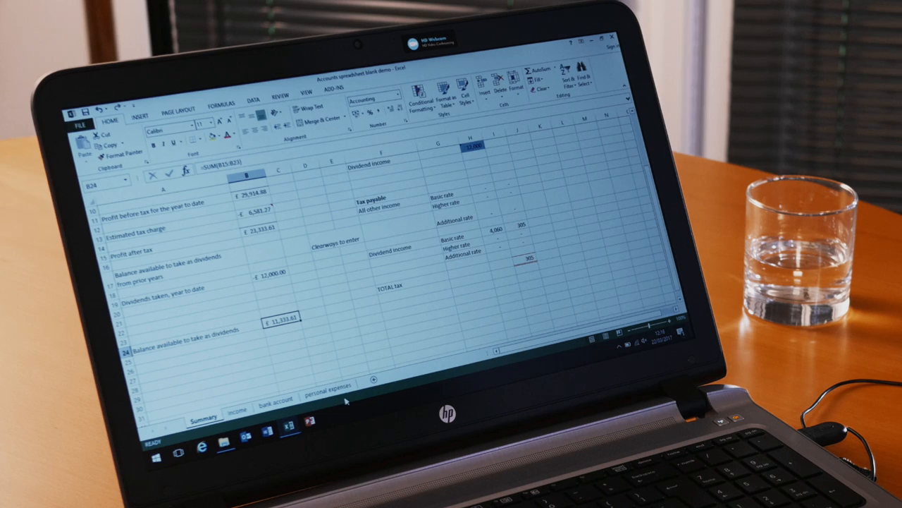
click(328, 386)
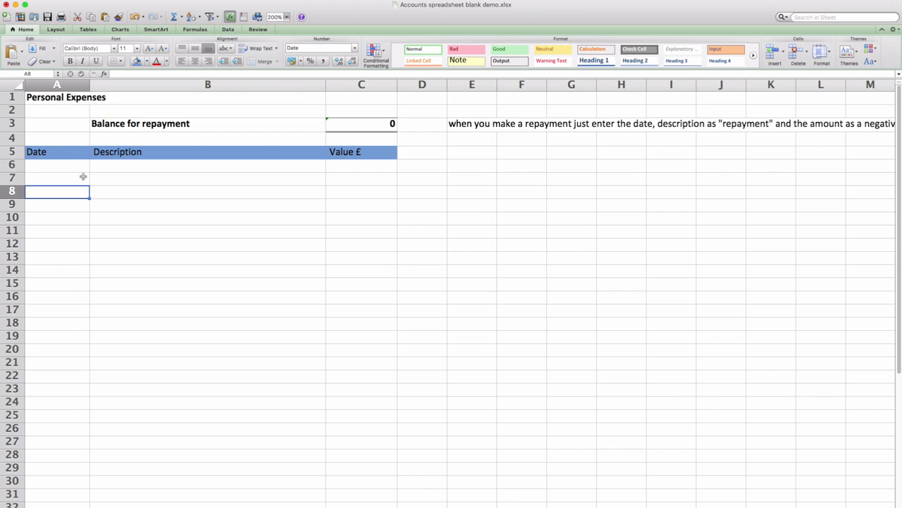
Step: Enter personal expenses for train, lunch and 'mileage at 45p' at £45, then view Summary
click(56, 164)
text(lunch)
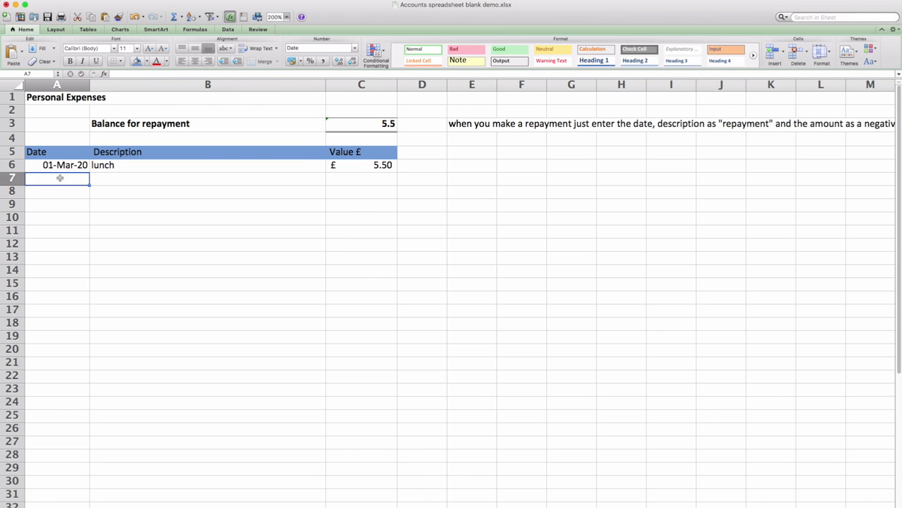
text(train)
click(57, 191)
text(4/5)
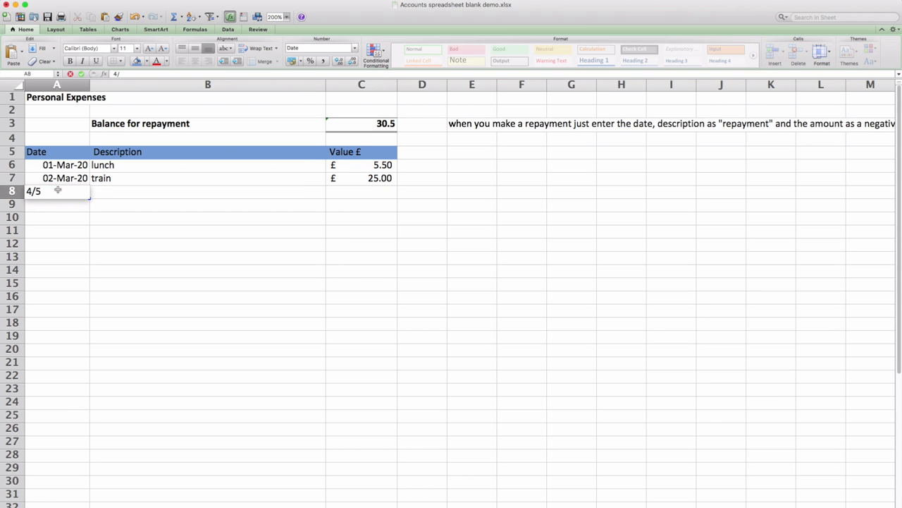
text(lunch)
click(361, 191)
text(5.6)
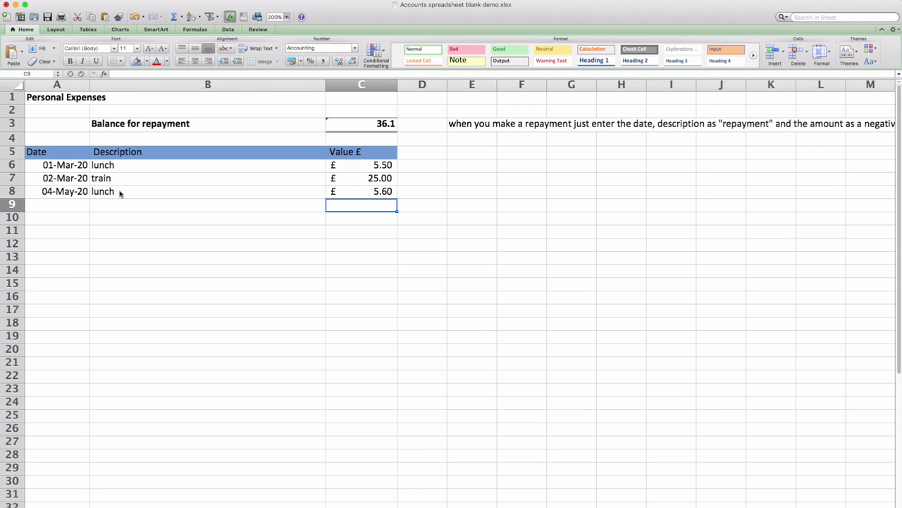
mouse_move(100, 200)
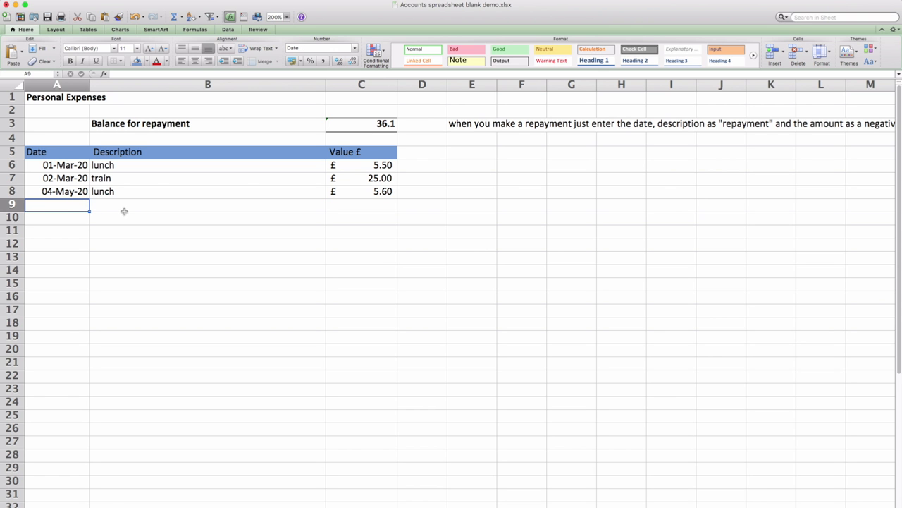
text(mileage)
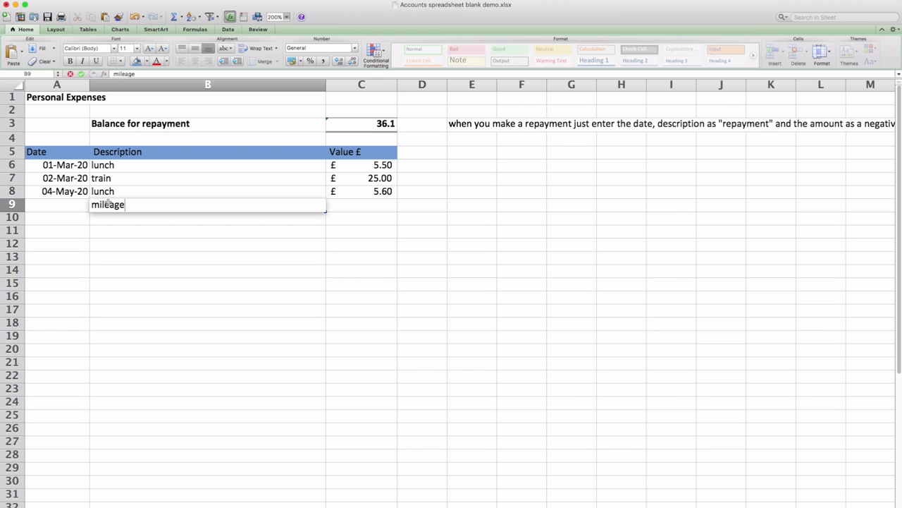
text(at 45p)
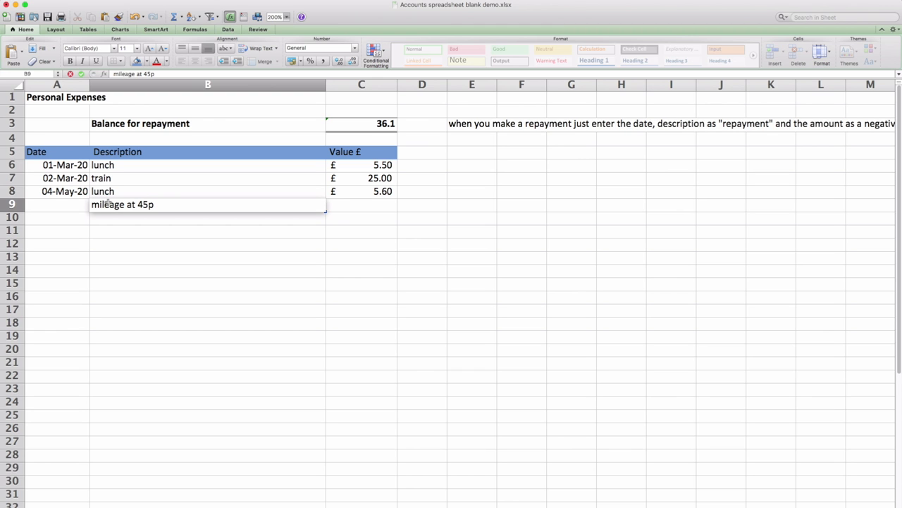
text(45)
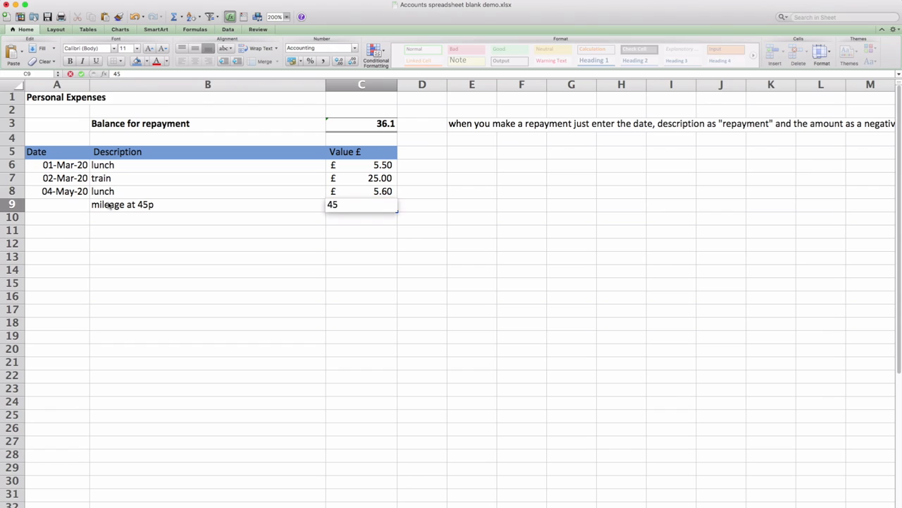
key(Return)
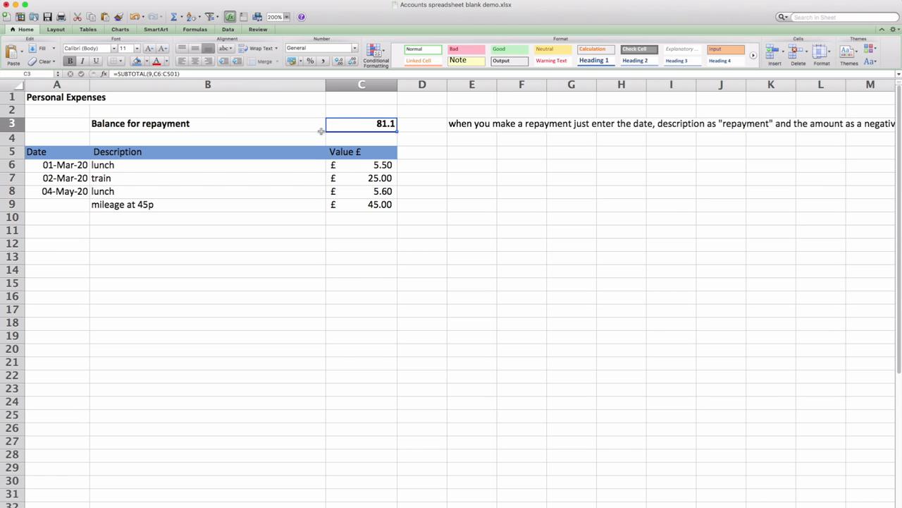
click(136, 488)
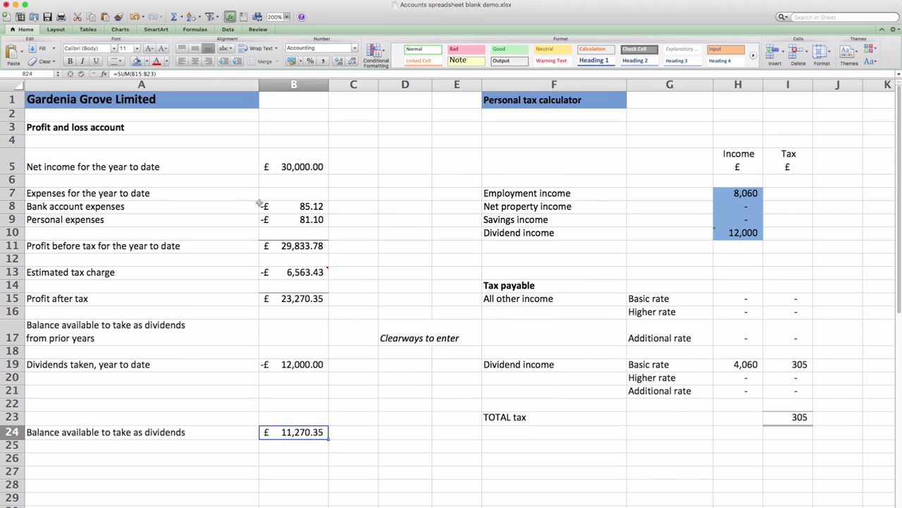
Step: Check the Summary bank and personal expense formulas, then start a 1/6 personal expense entry
click(294, 206)
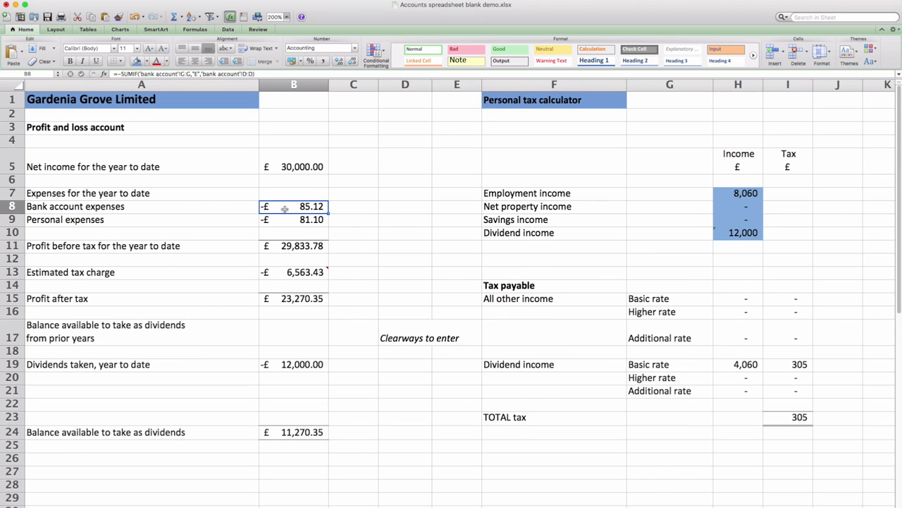
click(293, 220)
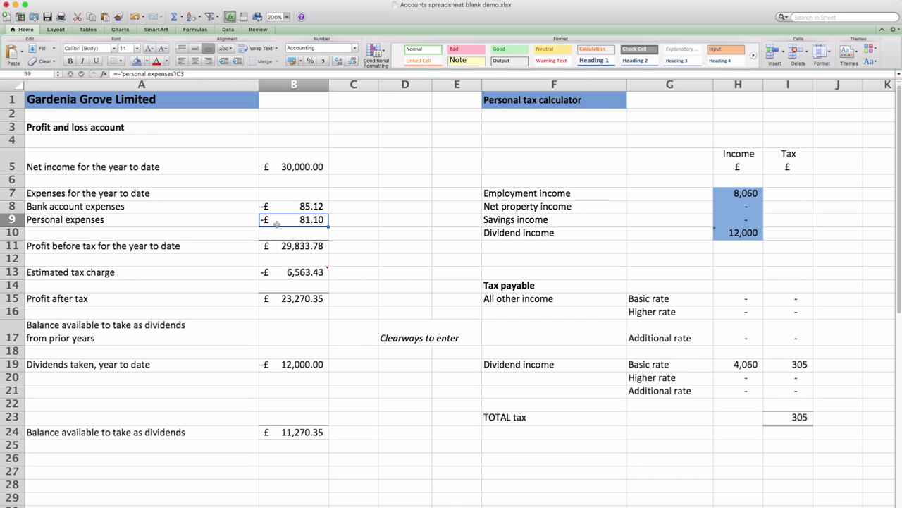
mouse_move(273, 431)
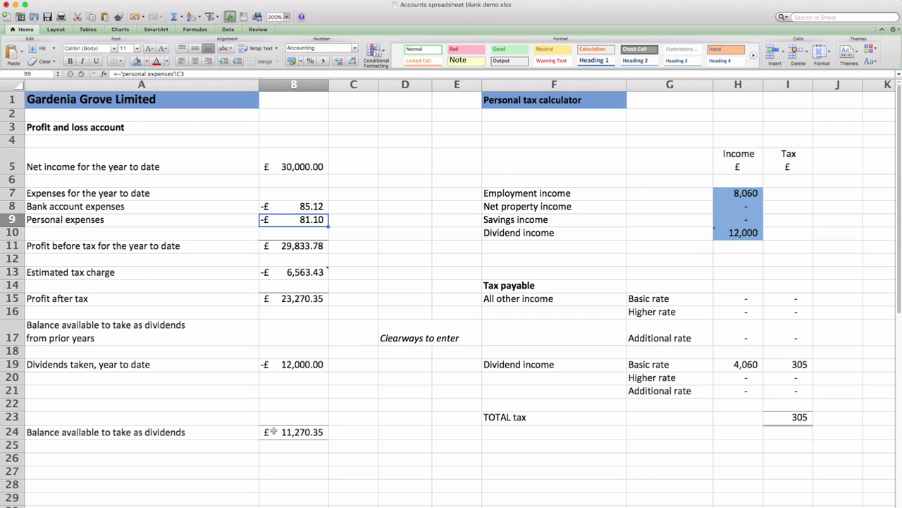
click(294, 431)
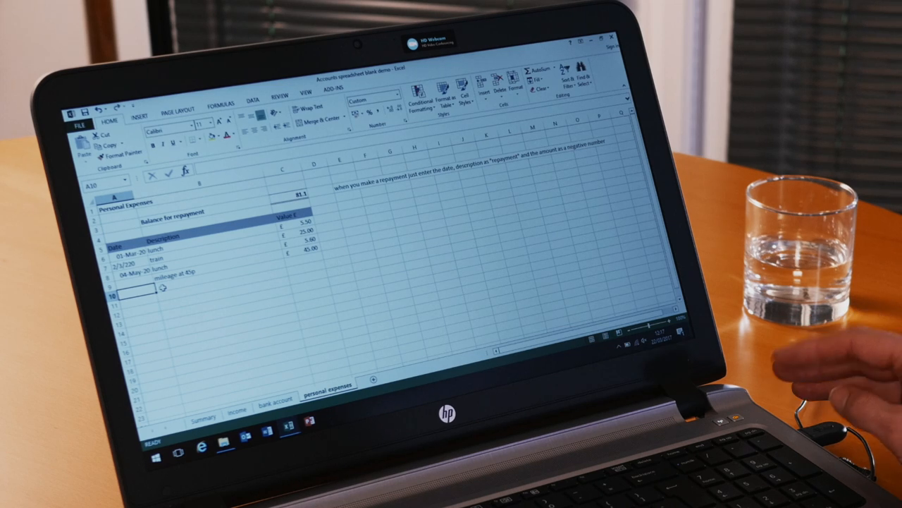
mouse_move(811, 380)
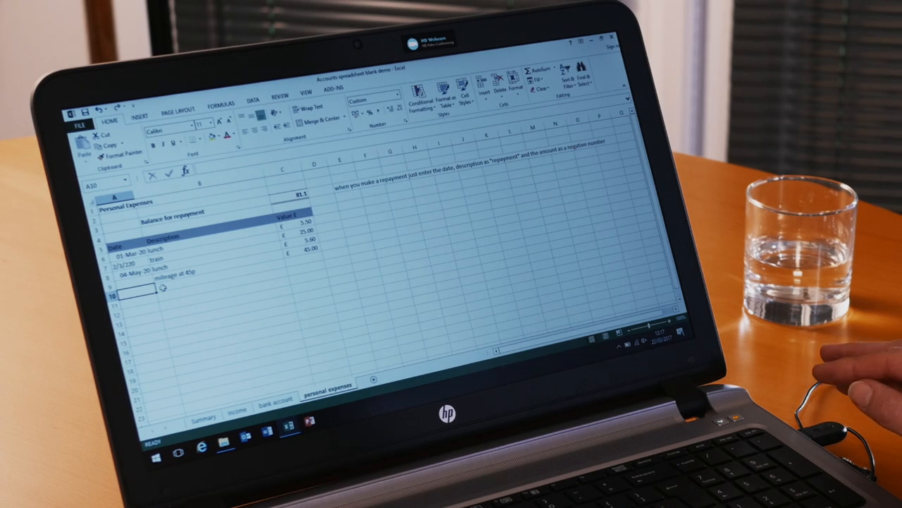
text(1/6/2020)
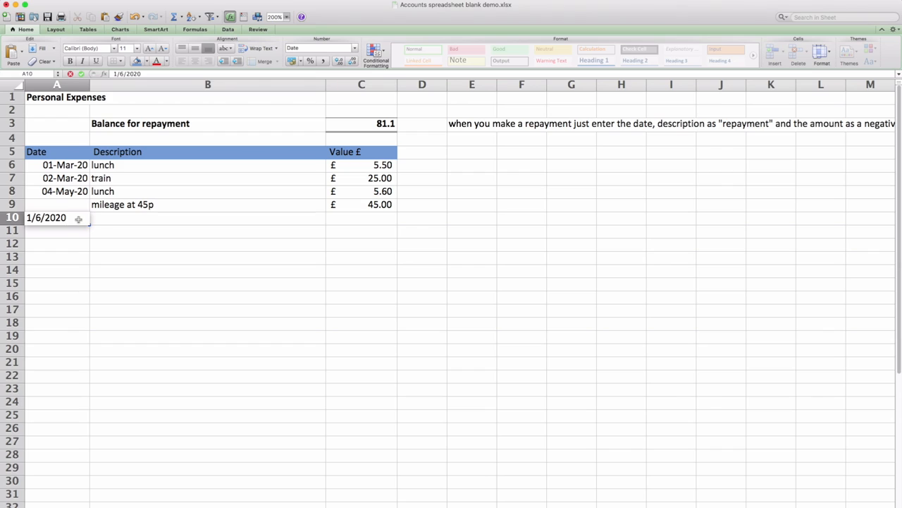
Step: Record a 'repayment' of -81.10 dated 1/6 to zero the personal expenses balance
text(r)
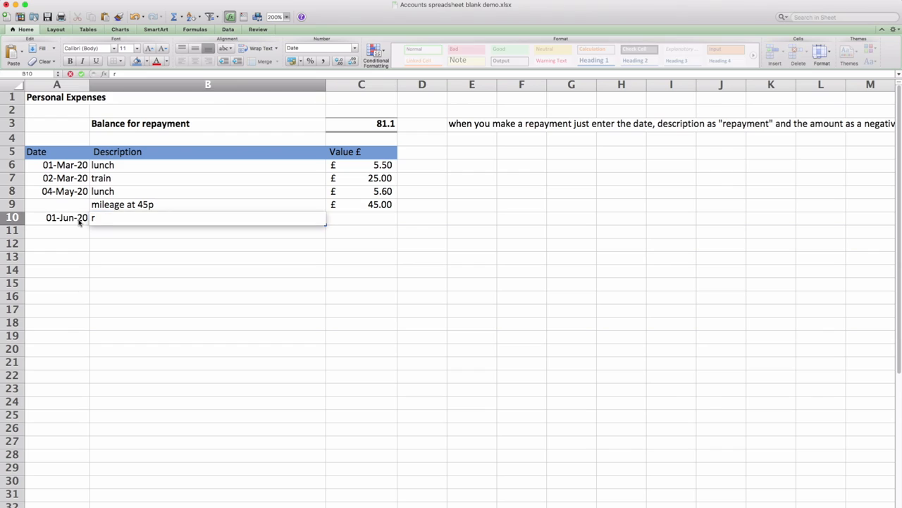
text(epayment)
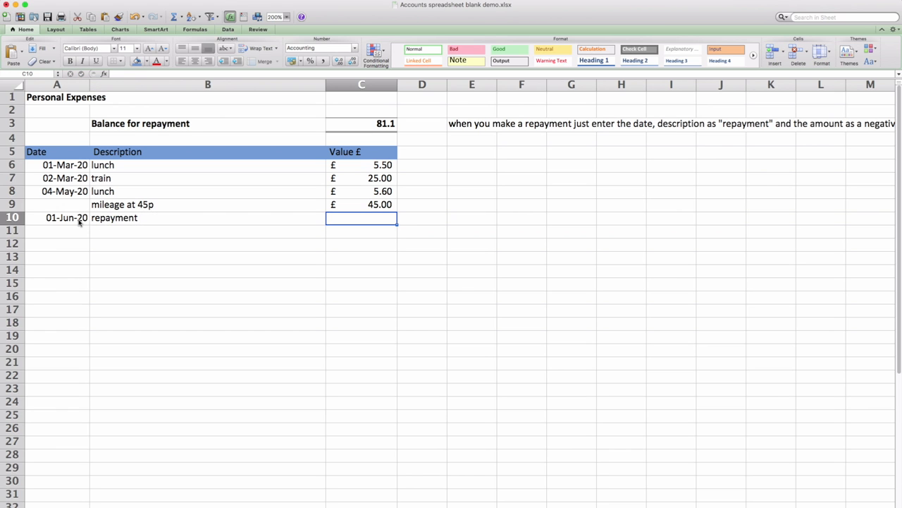
text(-81.)
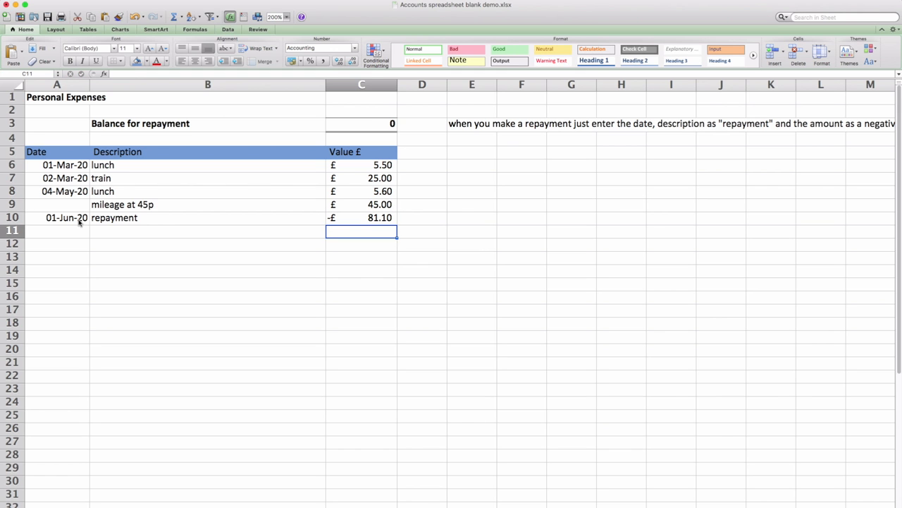
mouse_move(289, 140)
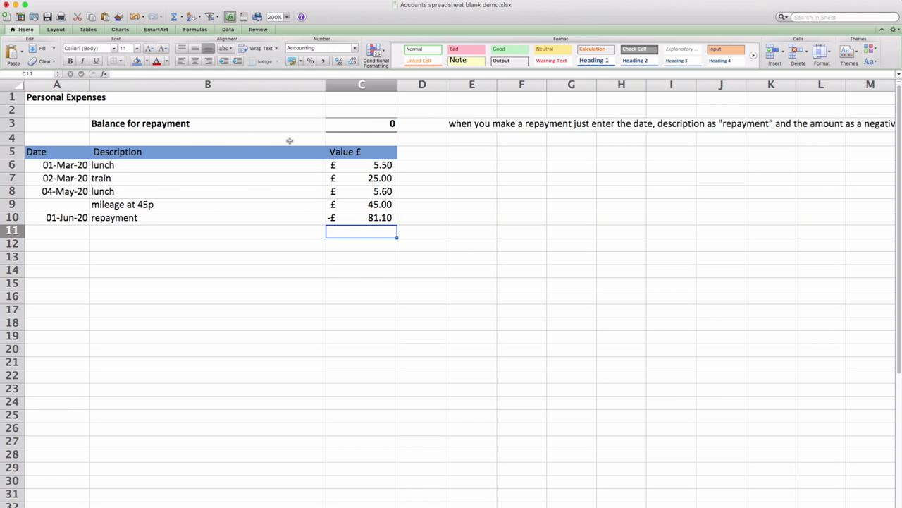
click(233, 487)
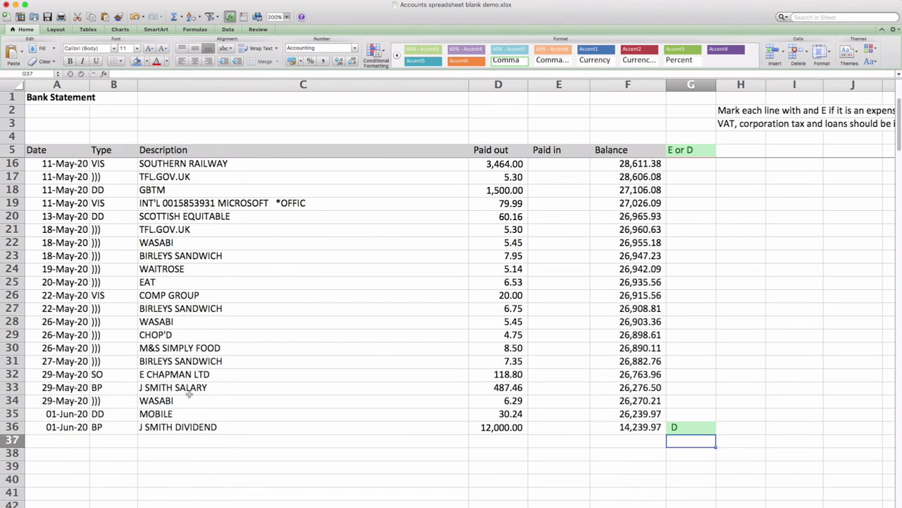
Step: Add row 37: 1/6 'repayment of expenses' paying 81.10, tagged E
click(57, 440)
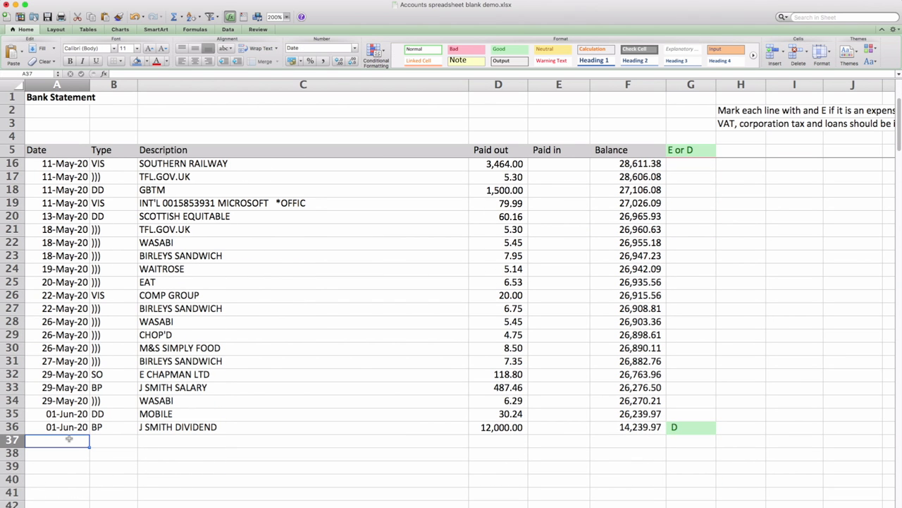
text(1/6)
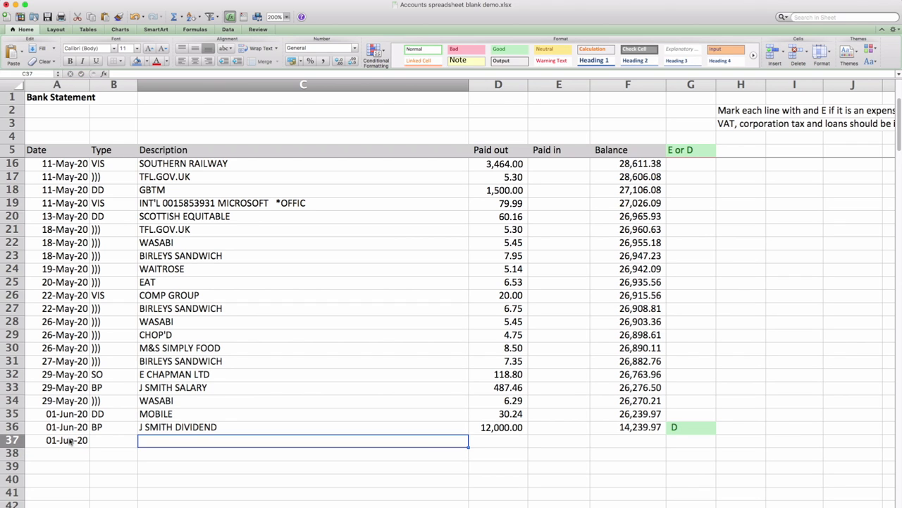
text(repayment of expenses)
click(499, 440)
text(81.1)
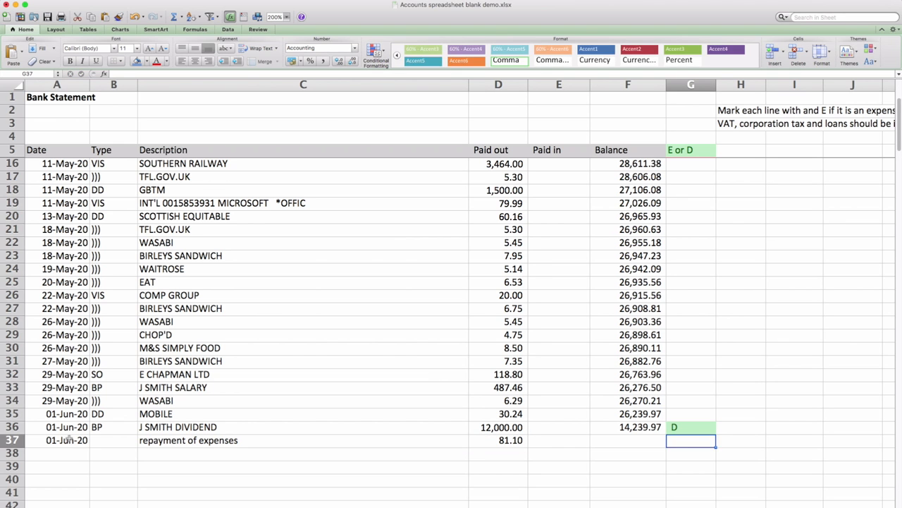
text(E)
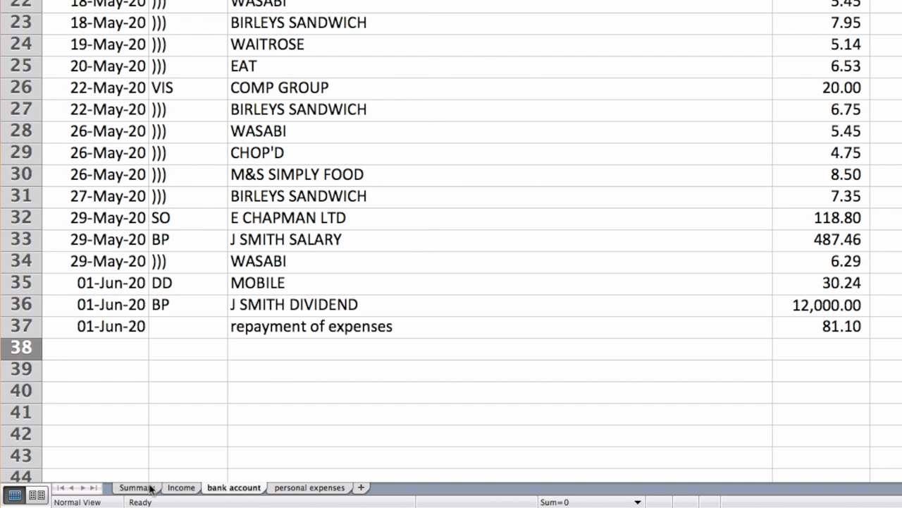
Step: Check Summary's £166.22 bank account expenses, then scroll through the Income sheet's invoices
click(133, 487)
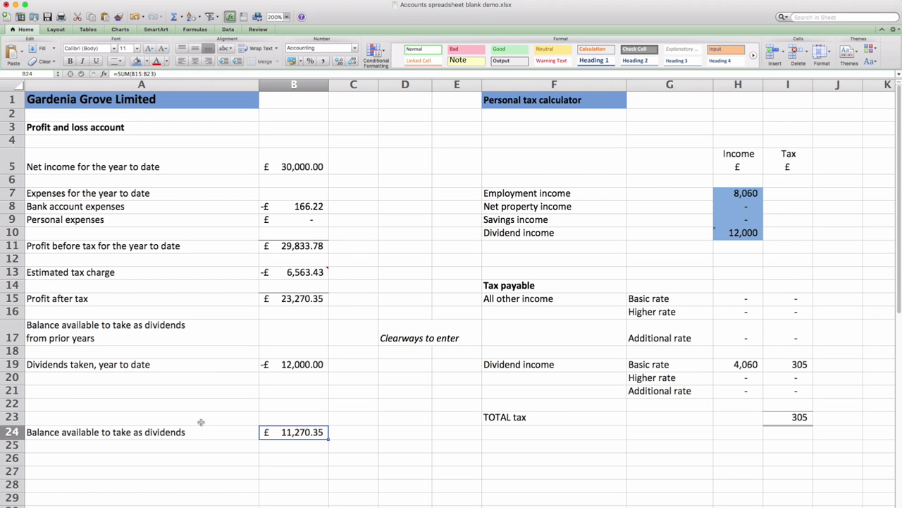
click(294, 206)
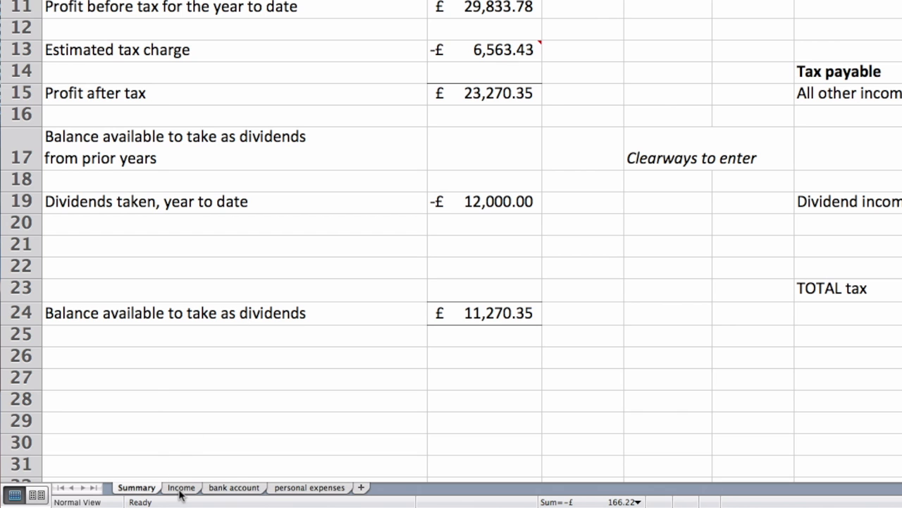
click(181, 487)
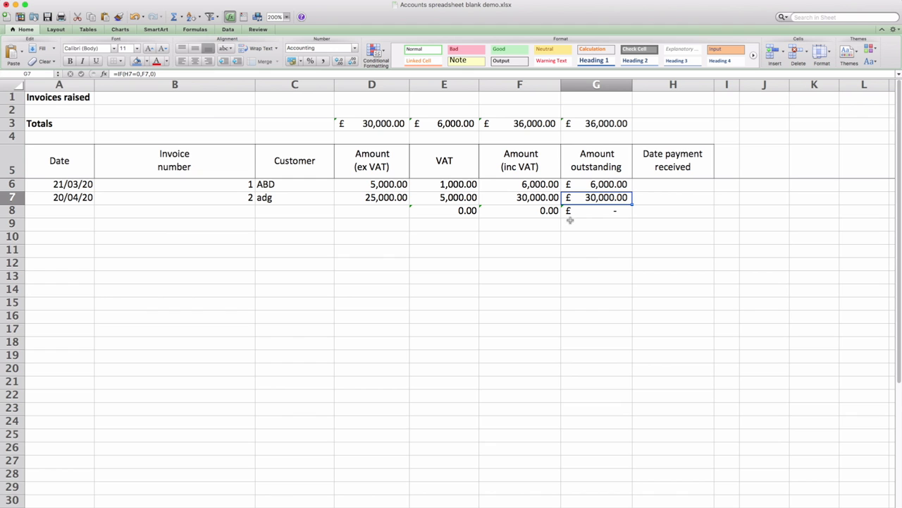
scroll(down, 3)
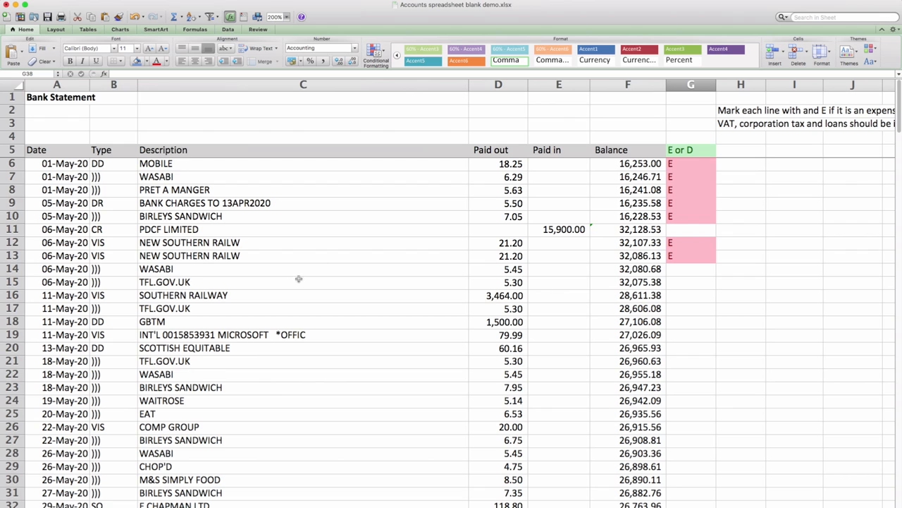
mouse_move(271, 372)
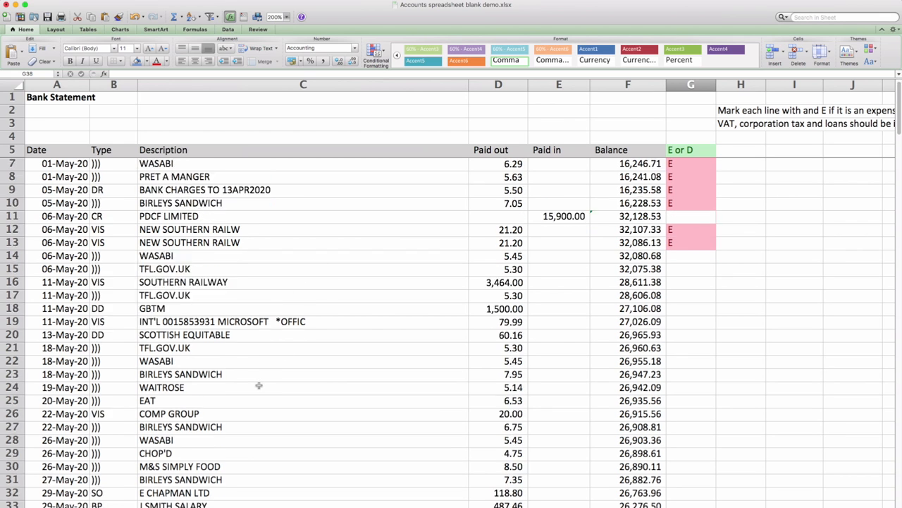
scroll(down, 3)
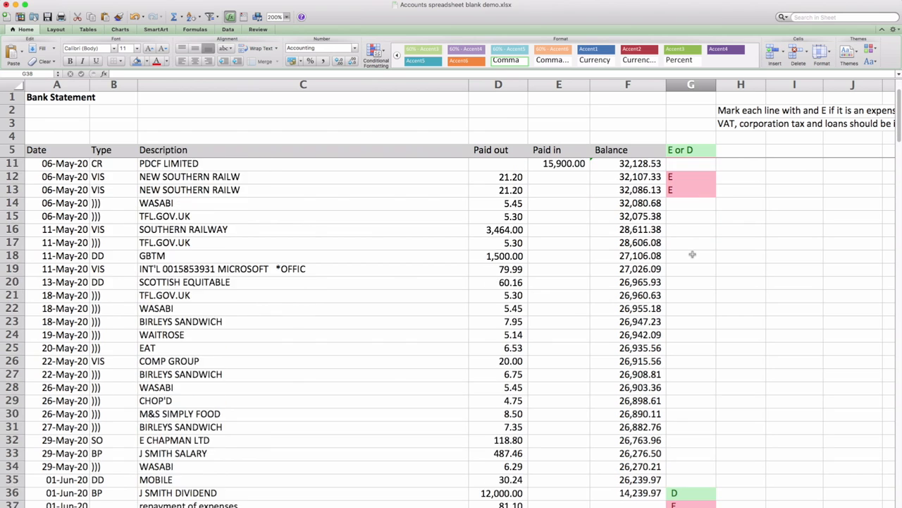
scroll(down, 3)
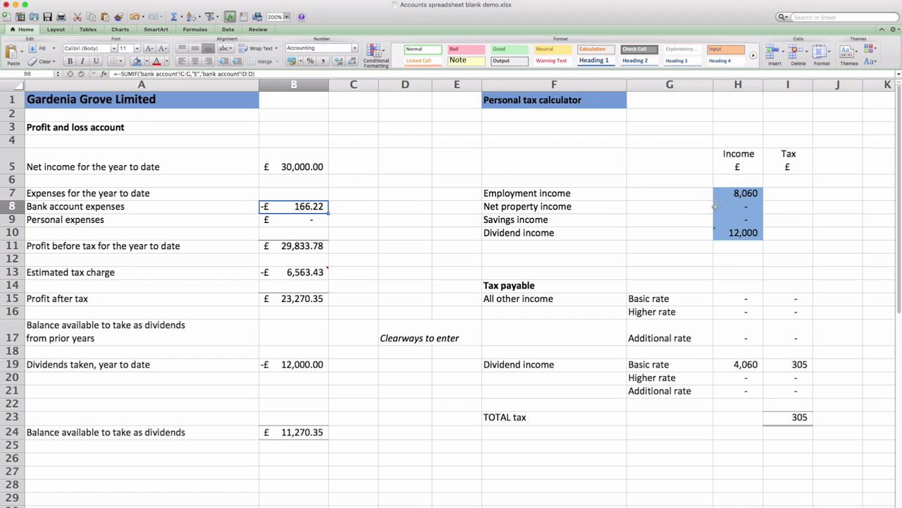
mouse_move(701, 206)
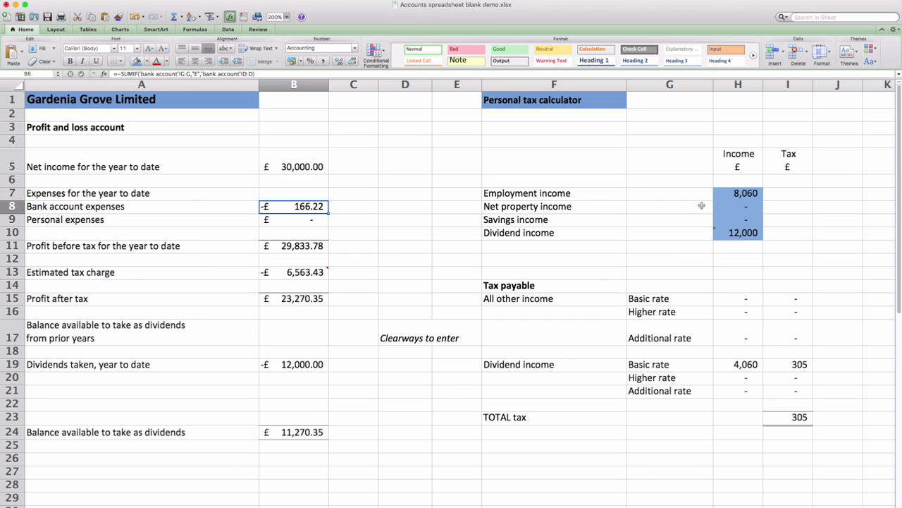
mouse_move(719, 198)
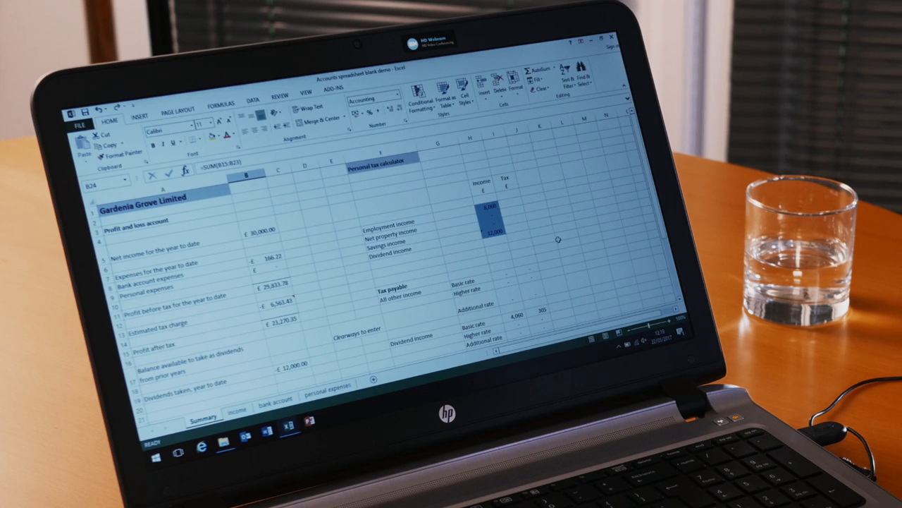
scroll(down, 3)
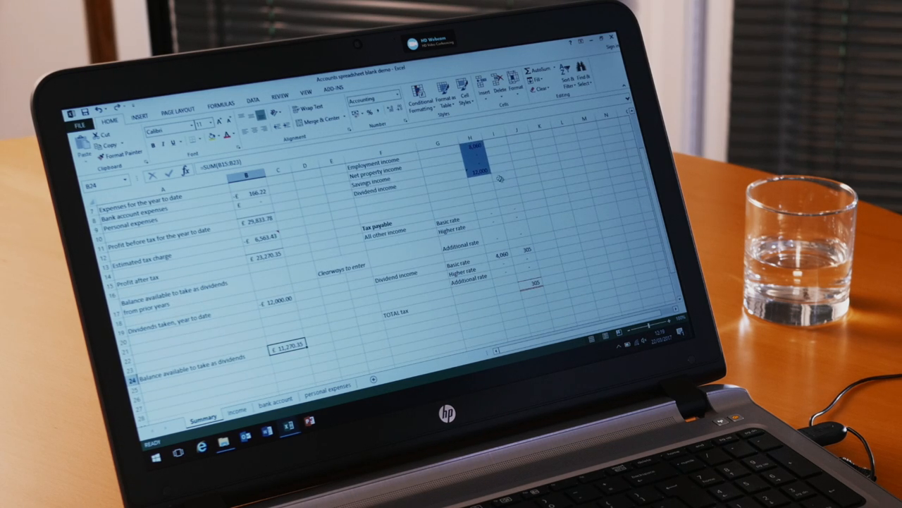